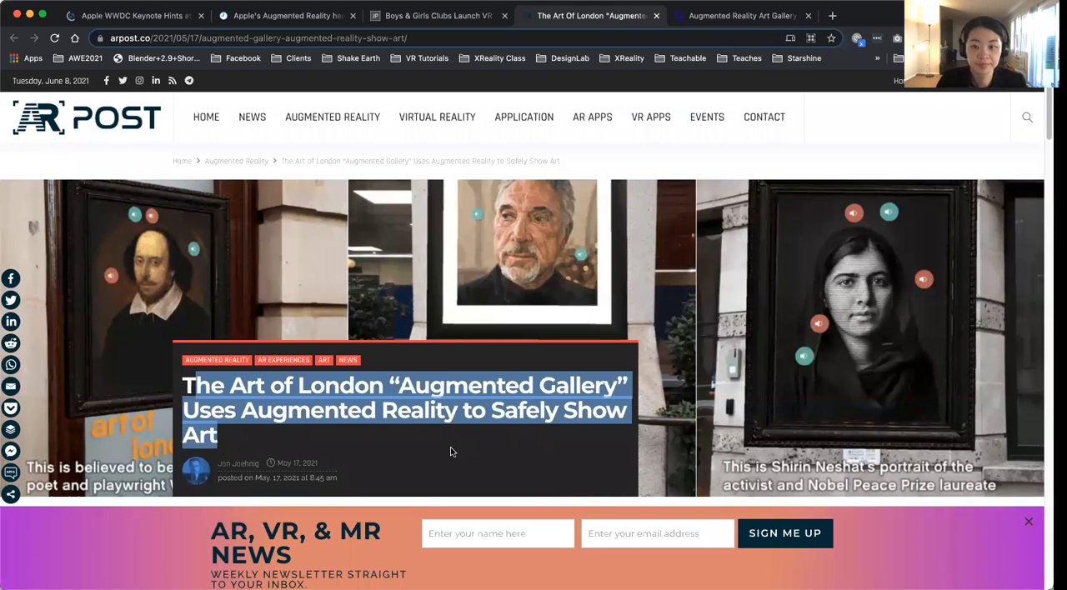
mouse_move(361, 428)
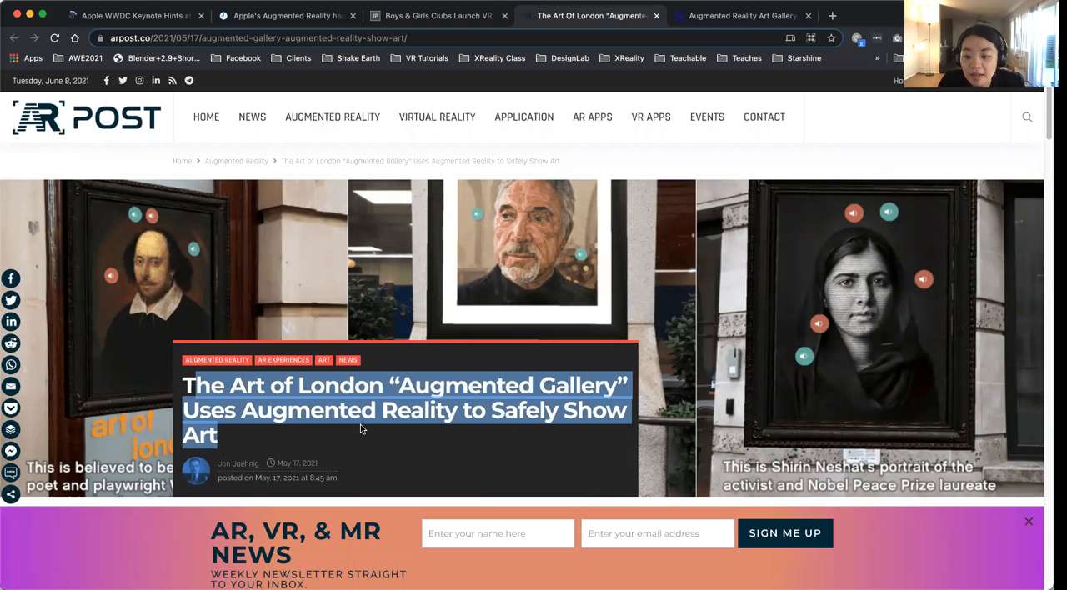
mouse_move(215, 92)
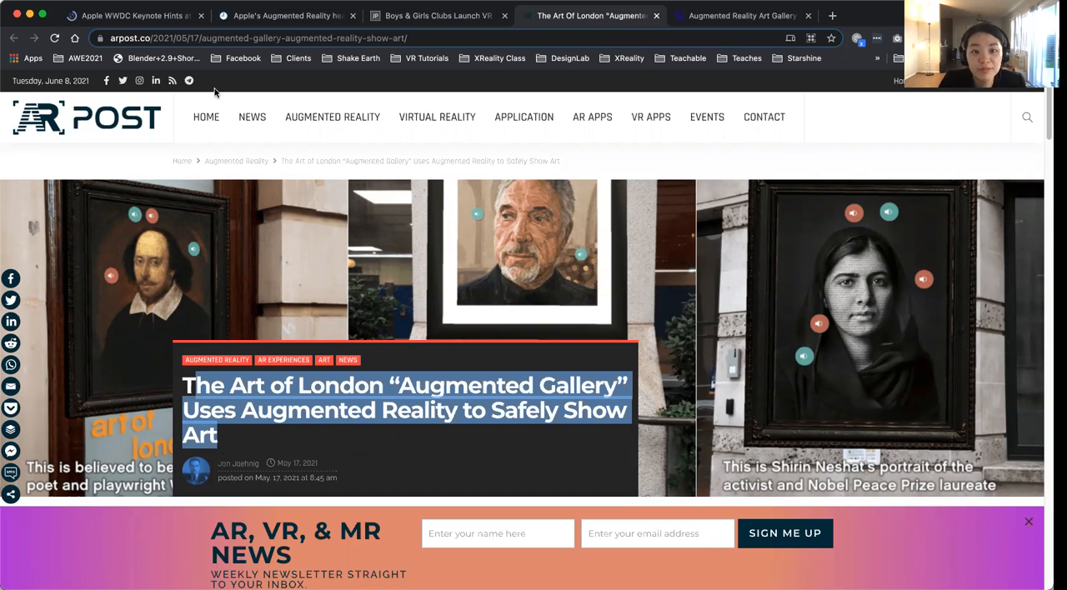
Switch to the Yahoo Sports WWDC keynote tab and read through its AR and privacy sections
left_click(134, 15)
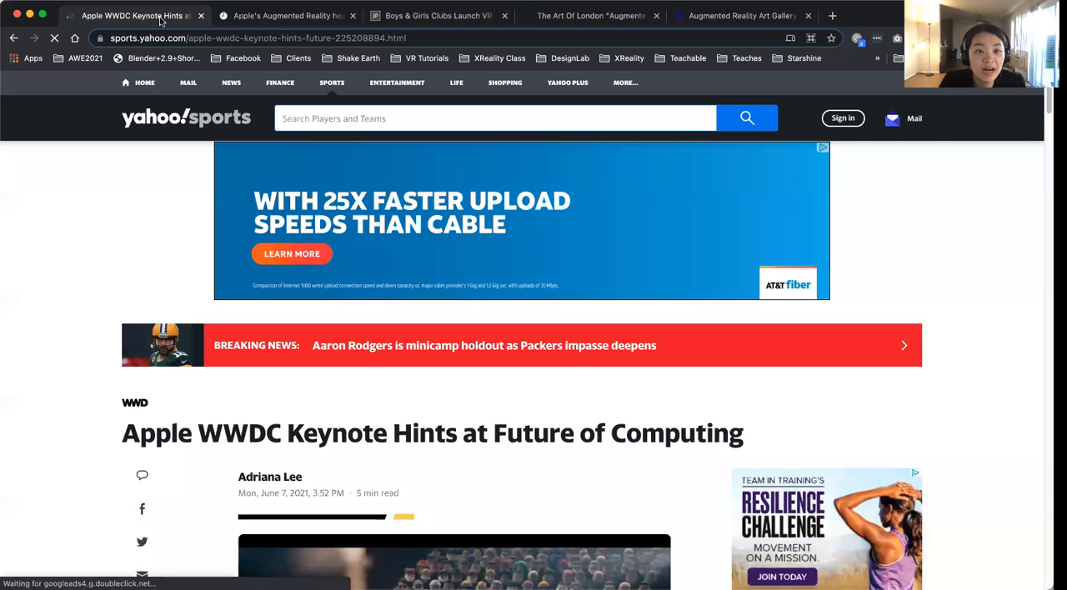
scroll("down", 3)
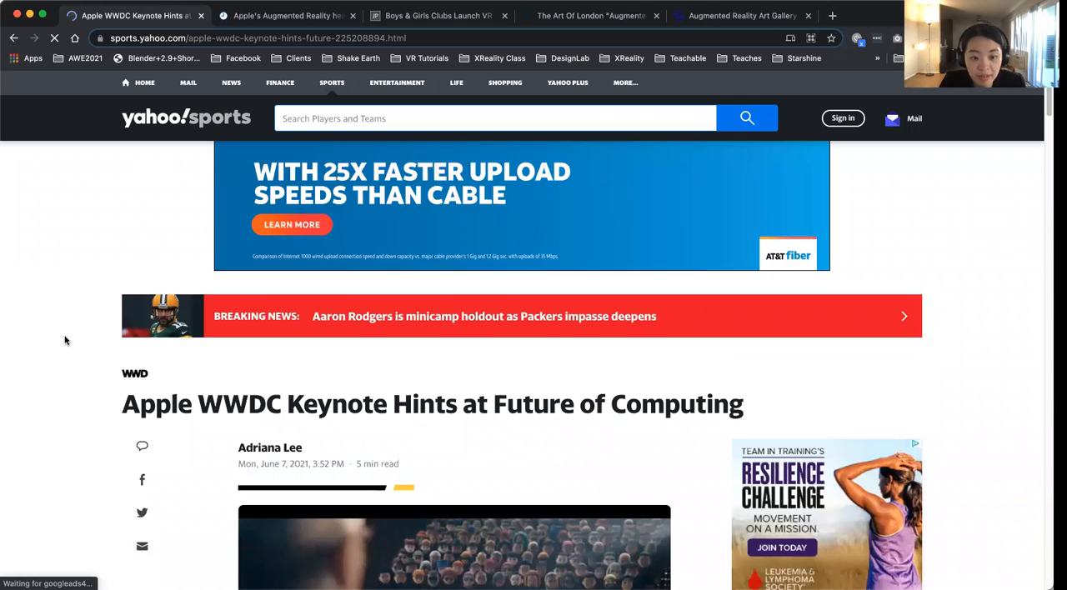
scroll("down", 3)
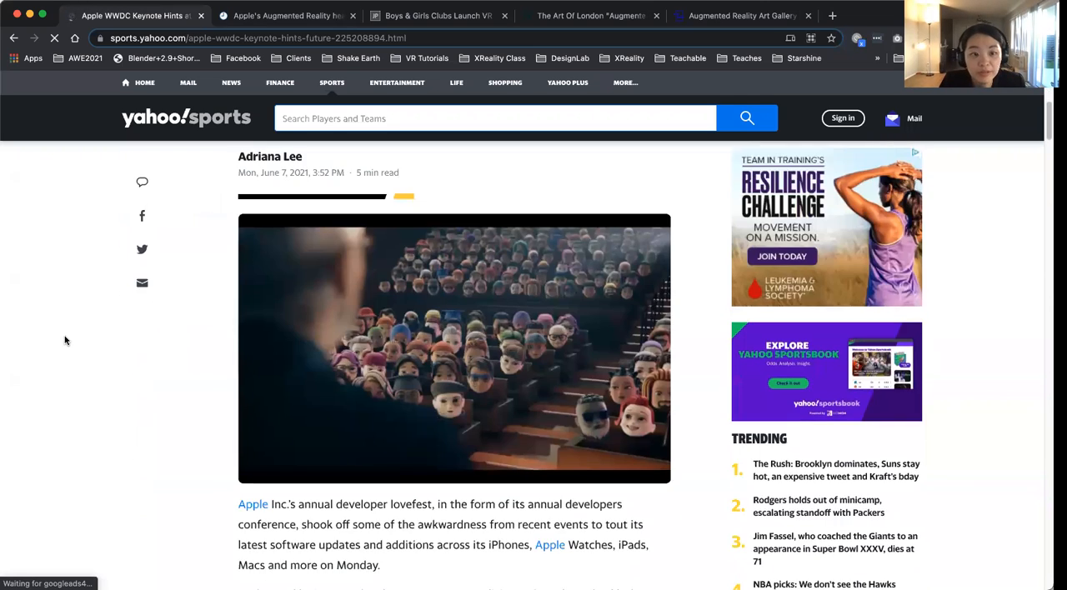
scroll("up", 3)
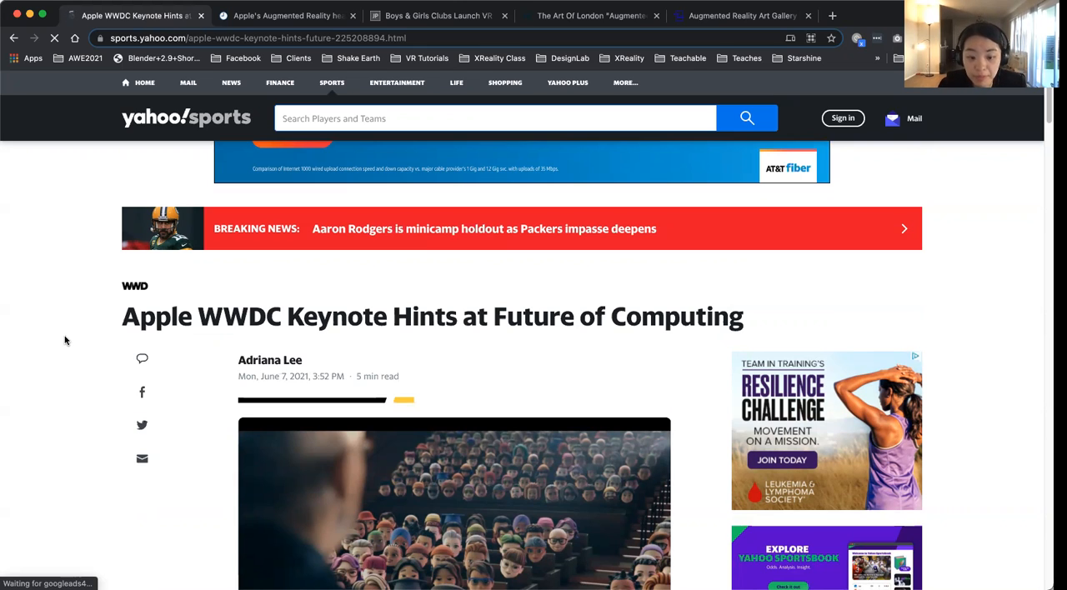
scroll("up", 3)
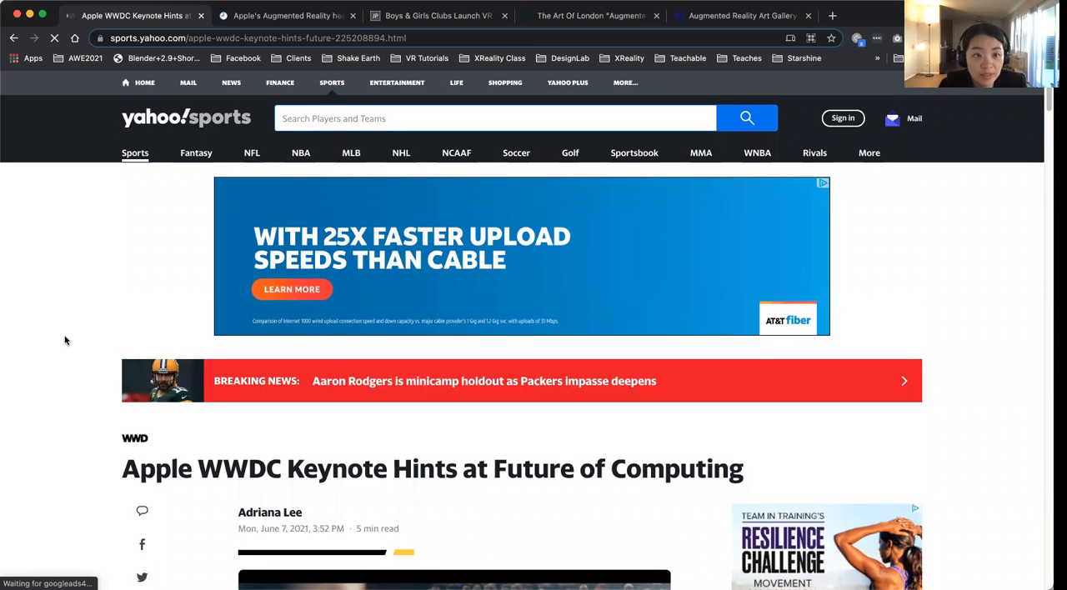
scroll("down", 3)
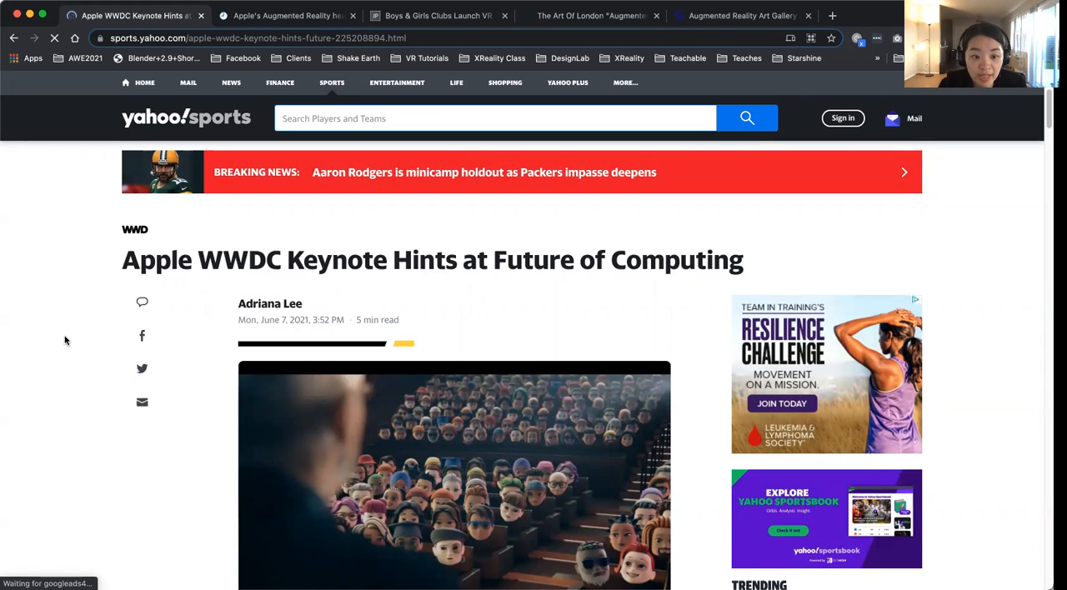
scroll("down", 3)
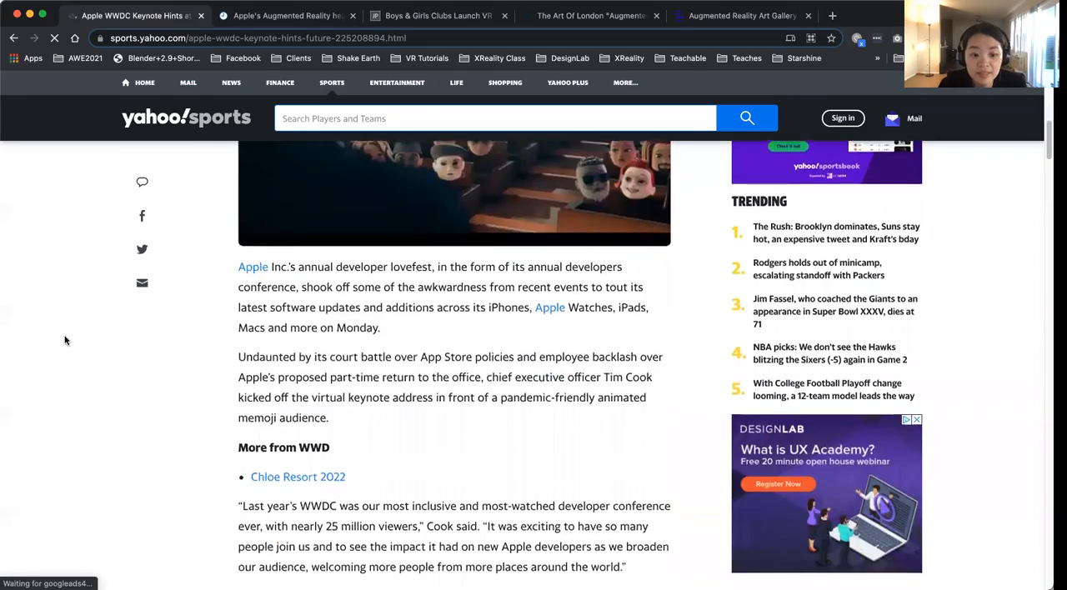
scroll("down", 3)
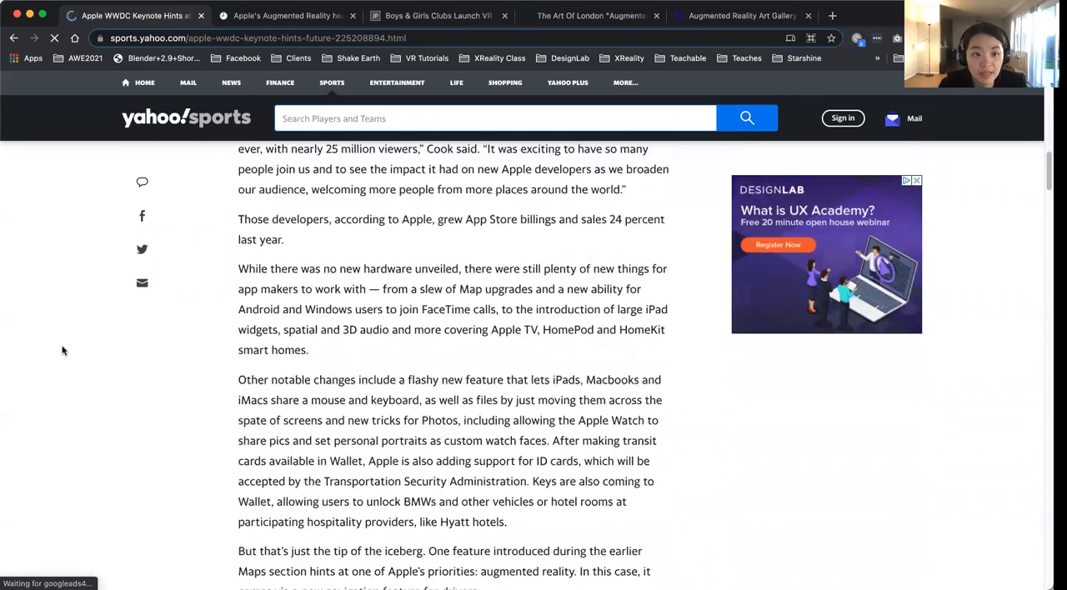
scroll("down", 3)
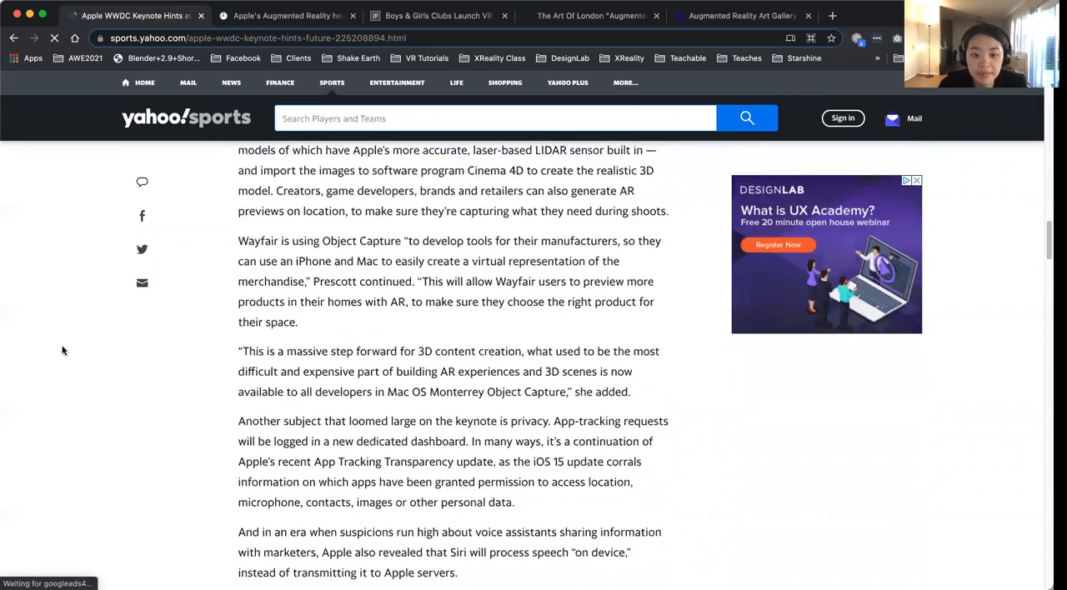
scroll("up", 3)
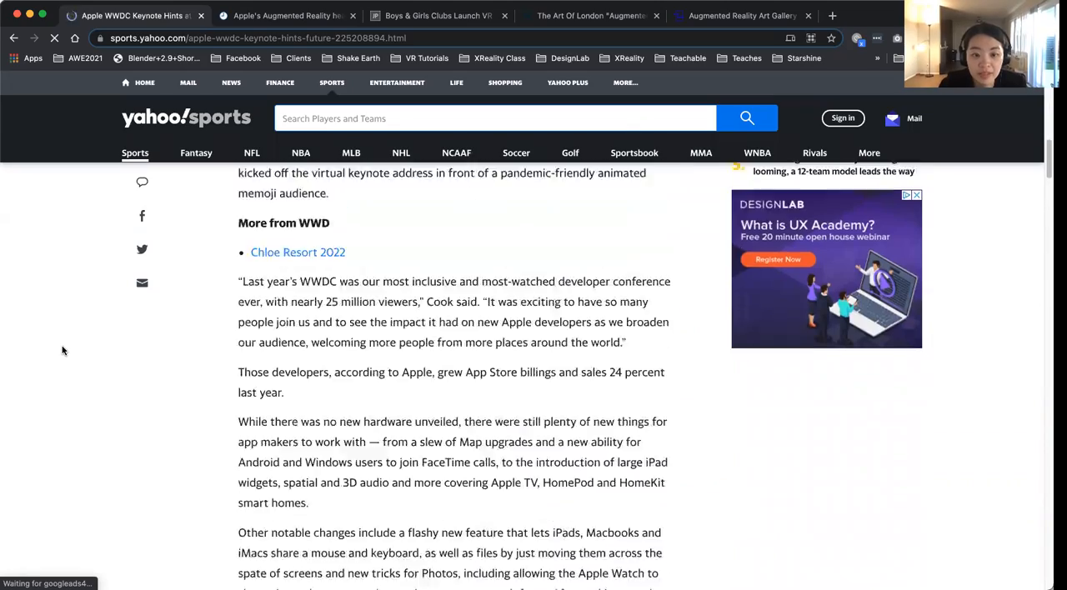
scroll("up", 3)
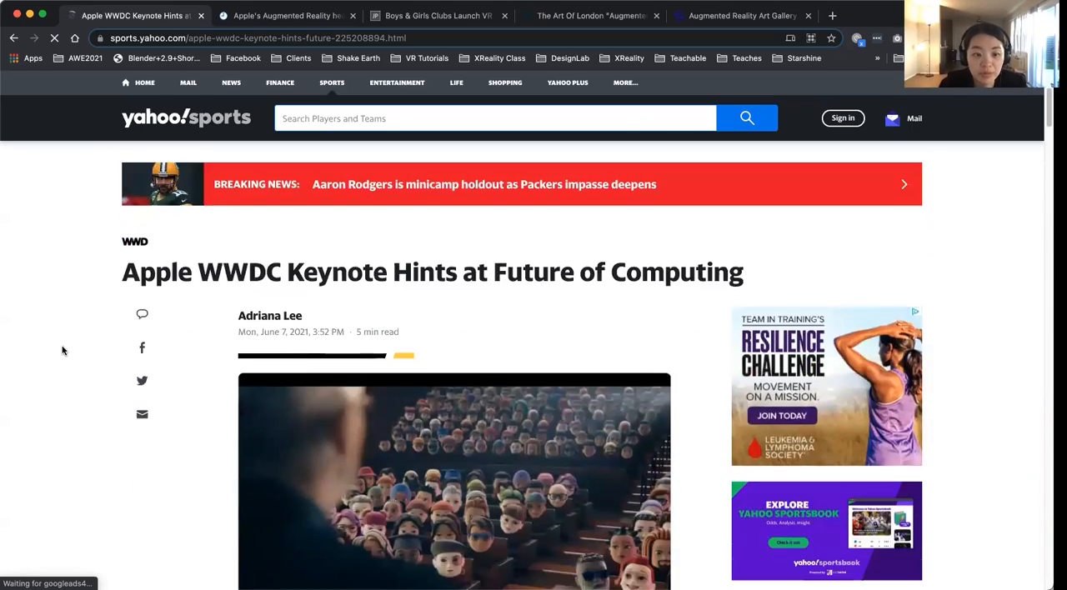
scroll("down", 3)
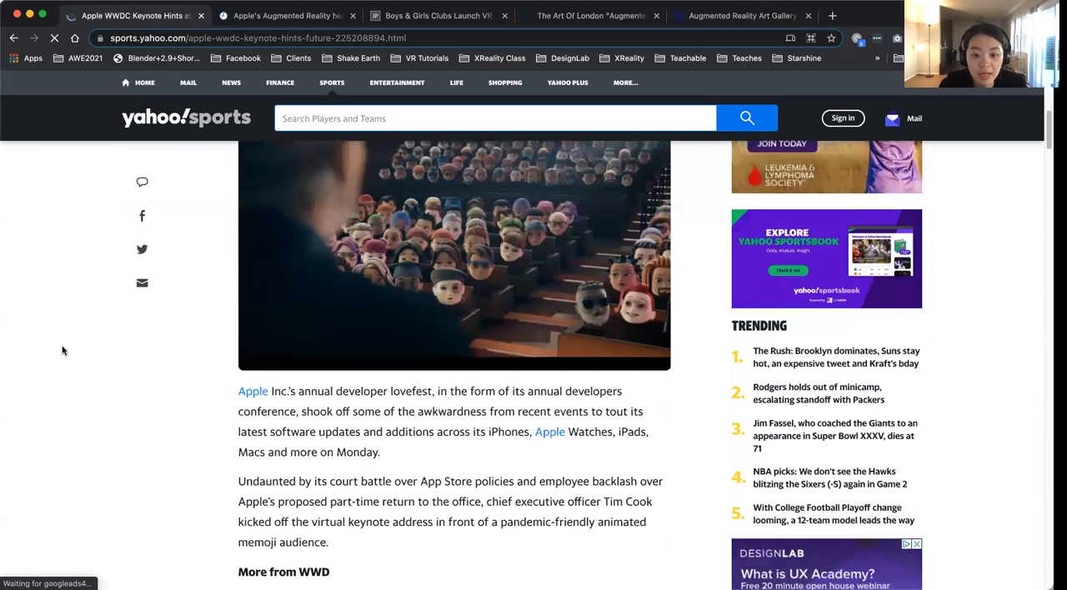
scroll("down", 3)
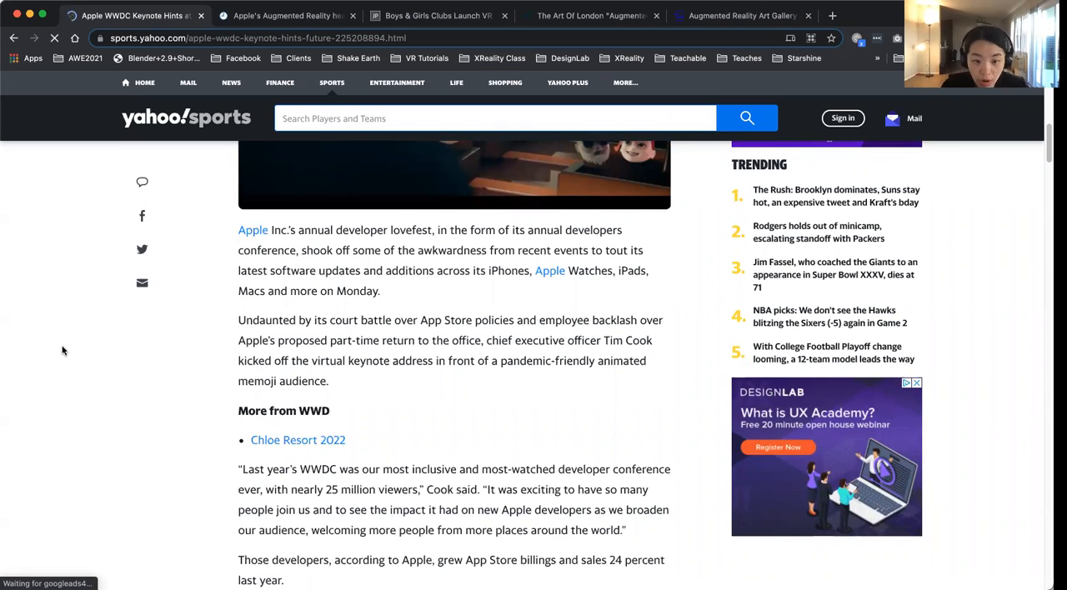
scroll("down", 3)
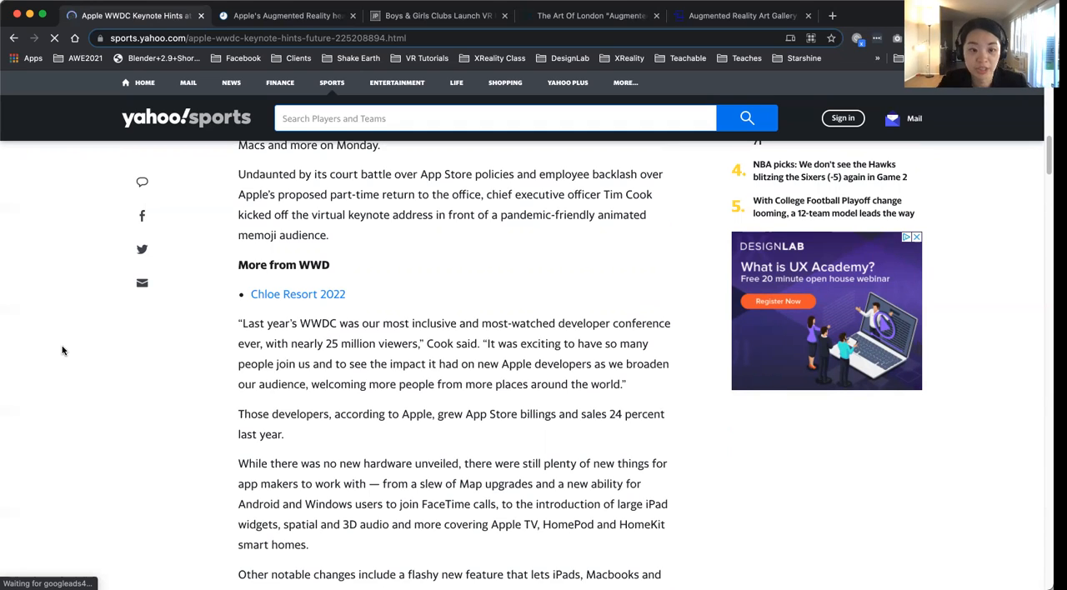
Scroll the WWDC article down to Prescott's Object Capture paragraph with 'photogrammetry' highlighted
scroll("down", 3)
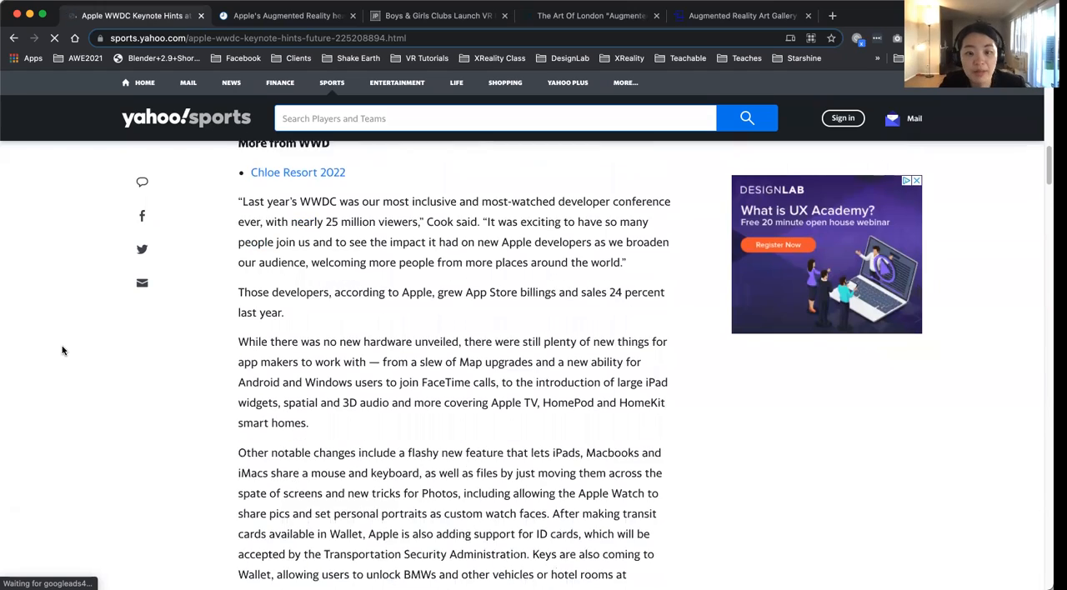
scroll("down", 3)
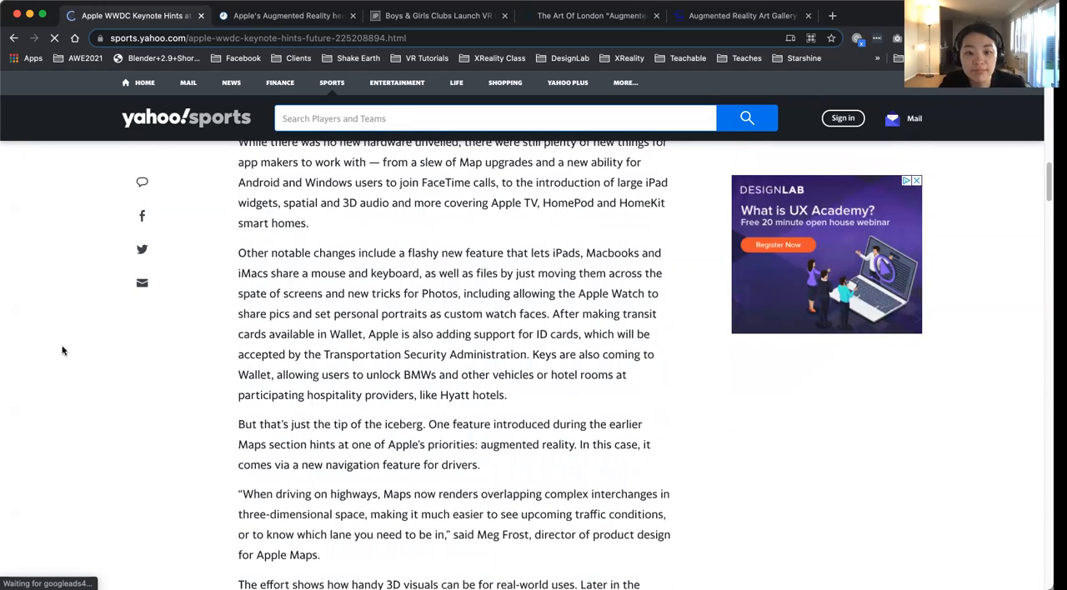
scroll("up", 3)
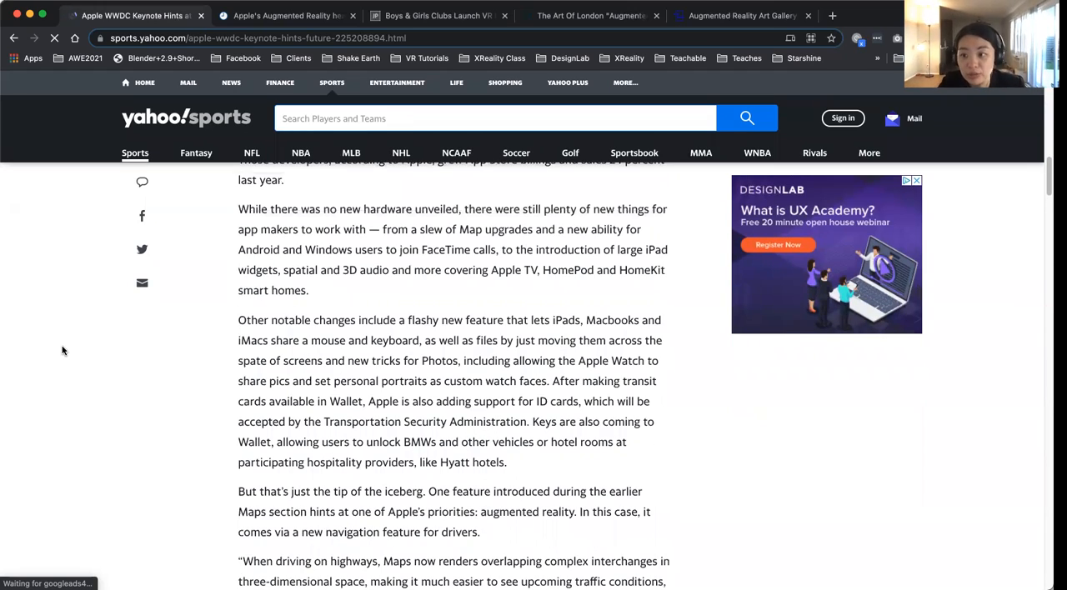
scroll("down", 3)
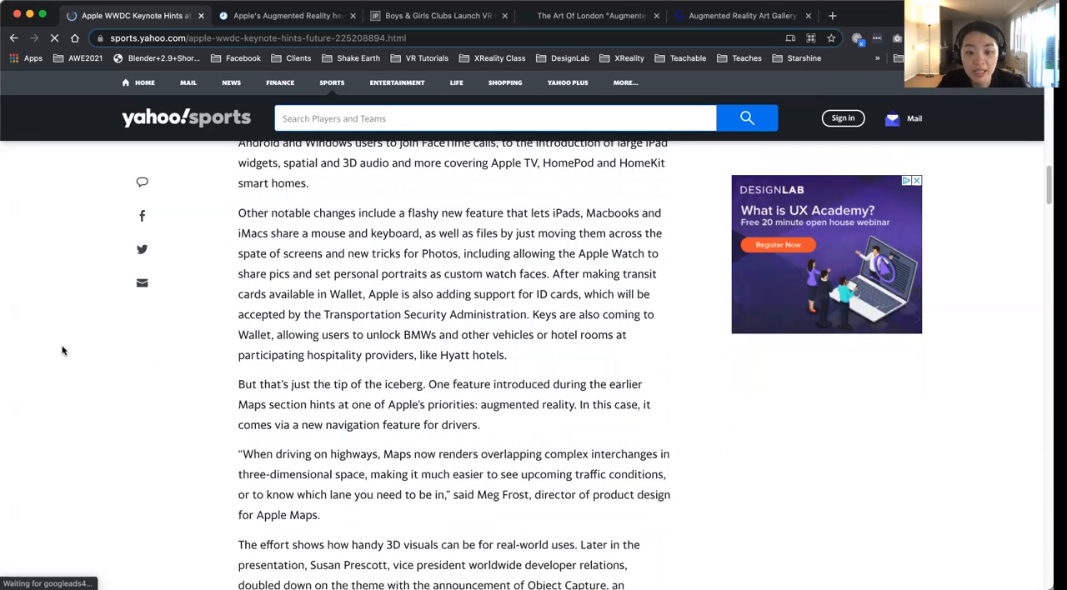
scroll("down", 3)
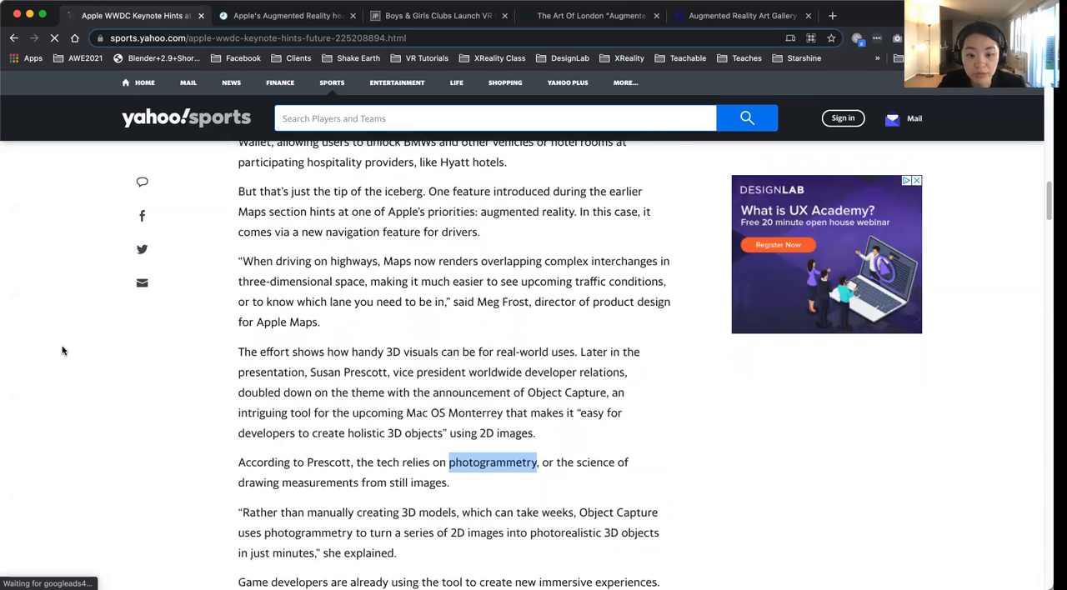
scroll("down", 3)
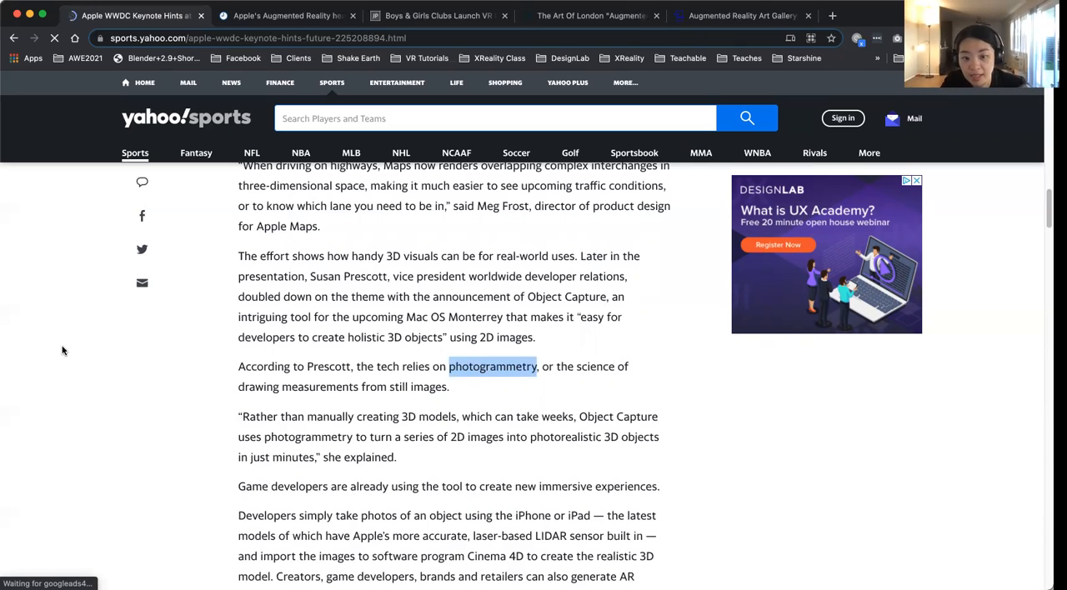
Read past Wayfair's Object Capture quote to the paragraph introducing the keynote's privacy topic
scroll("down", 3)
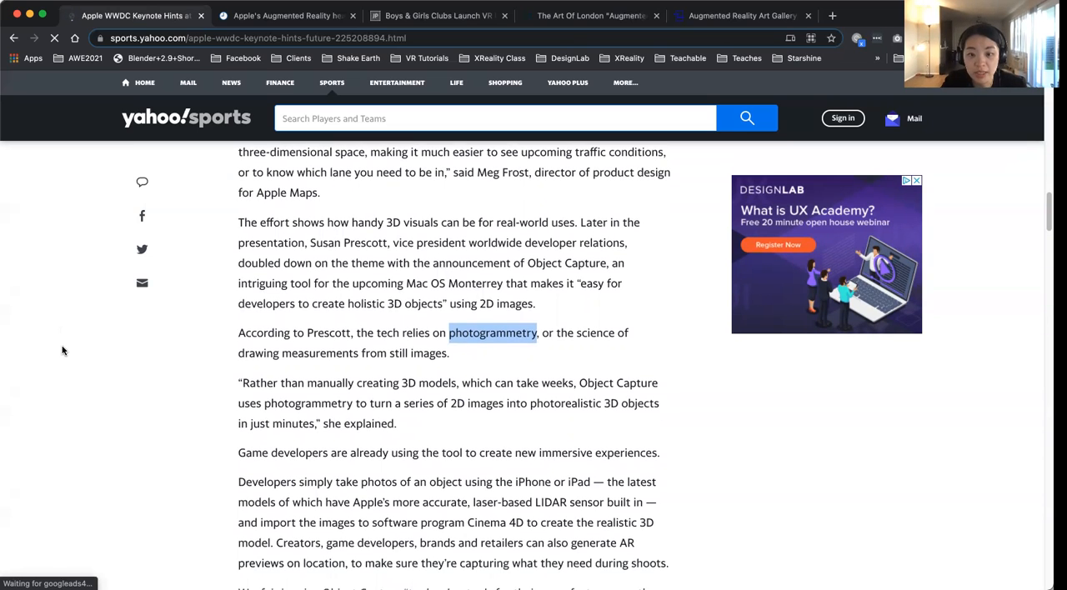
scroll("down", 3)
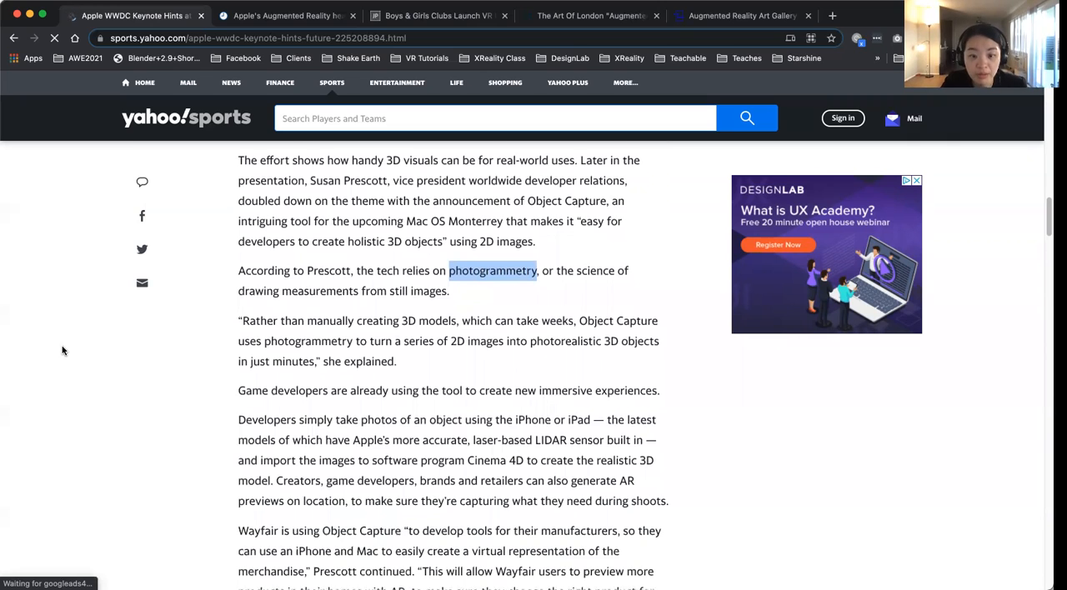
scroll("down", 3)
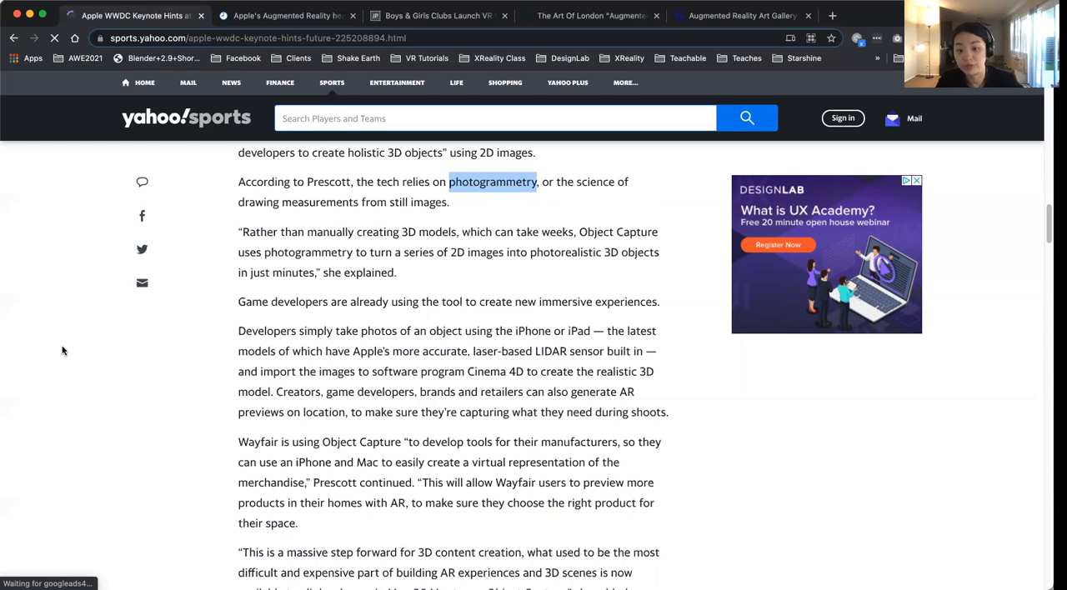
scroll("down", 3)
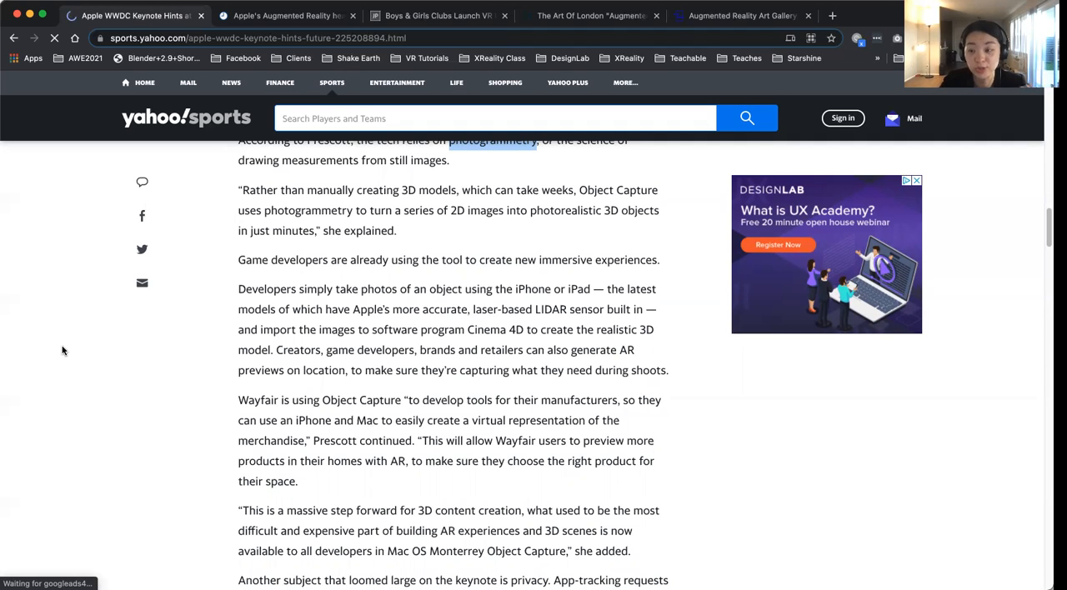
scroll("down", 3)
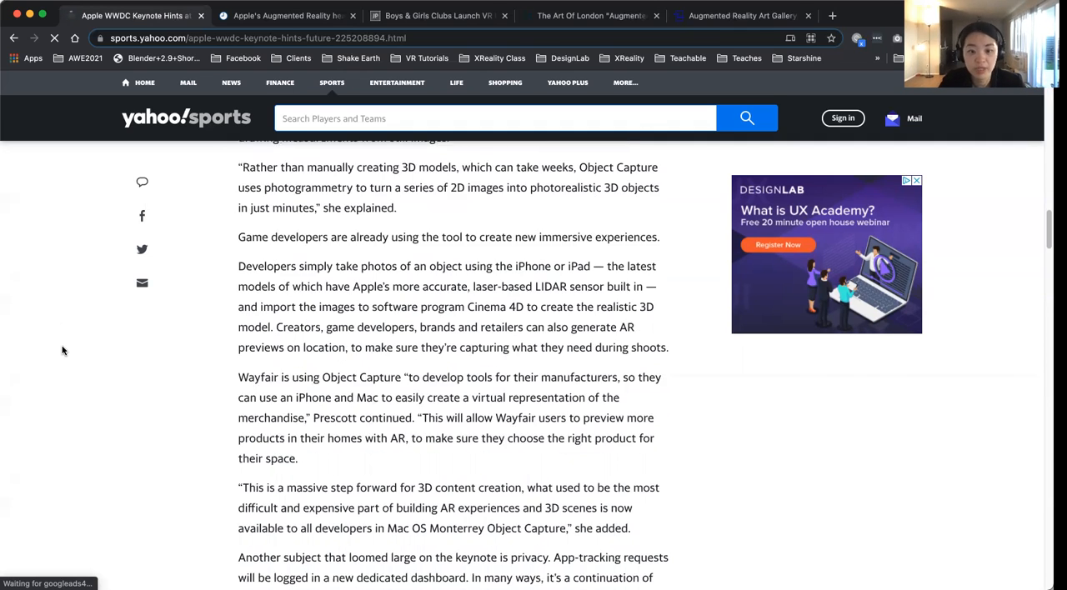
scroll("down", 3)
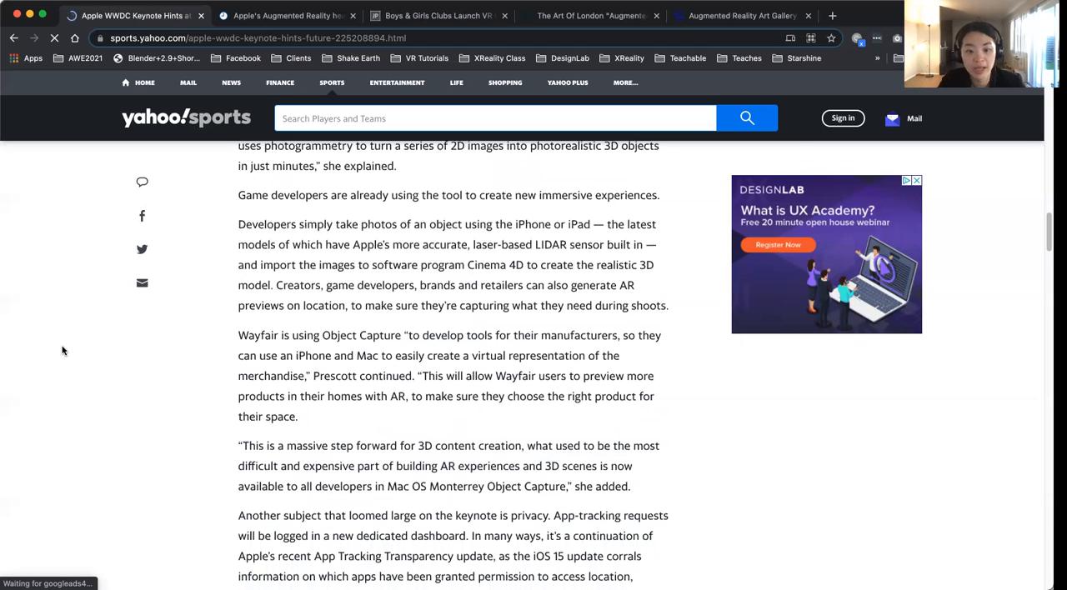
scroll("down", 3)
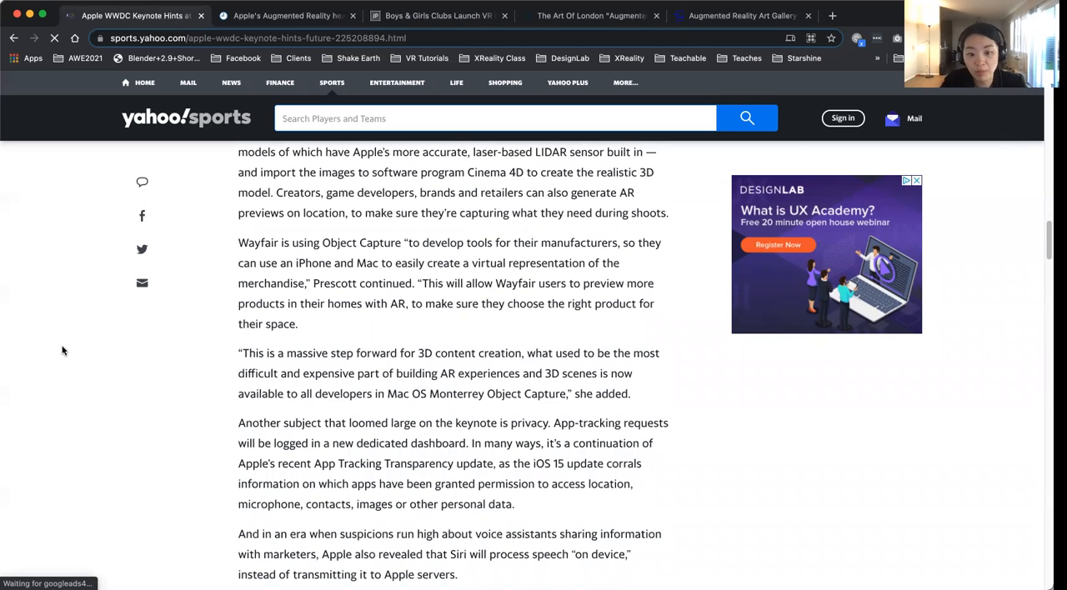
scroll("down", 3)
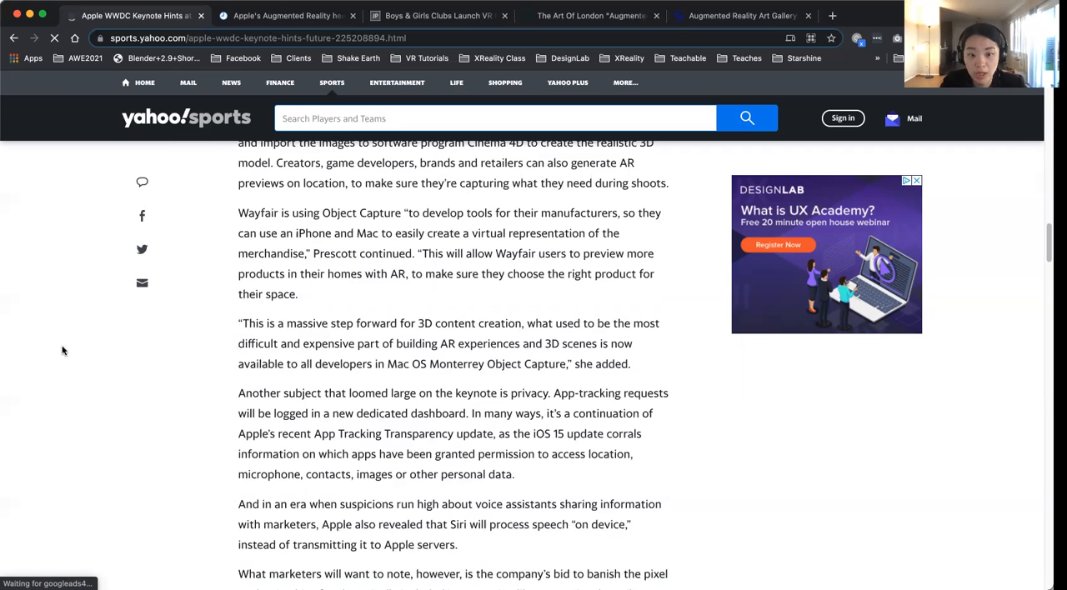
scroll("down", 3)
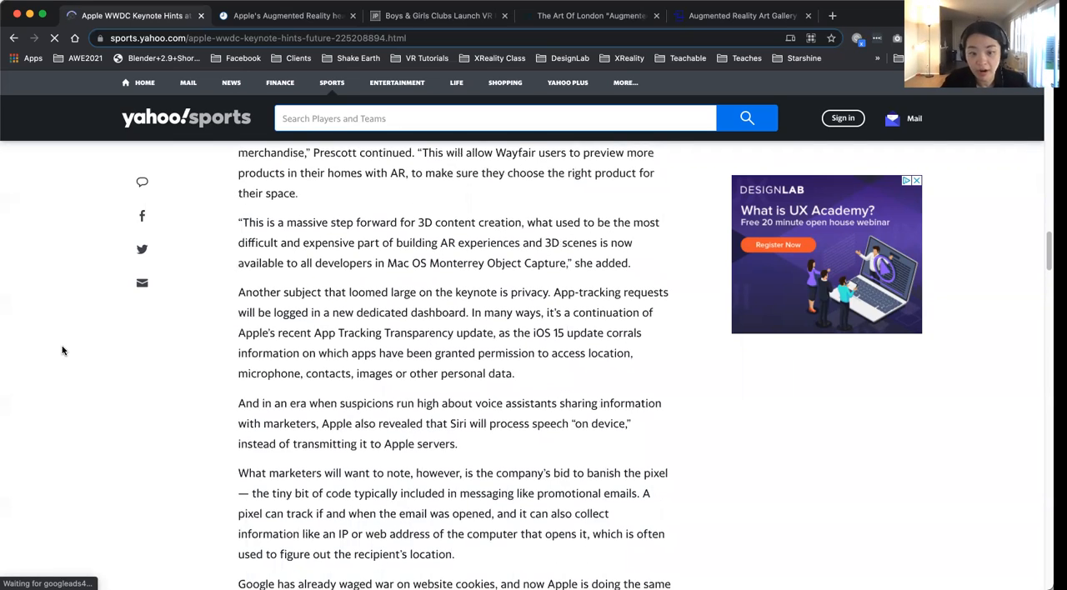
scroll("down", 3)
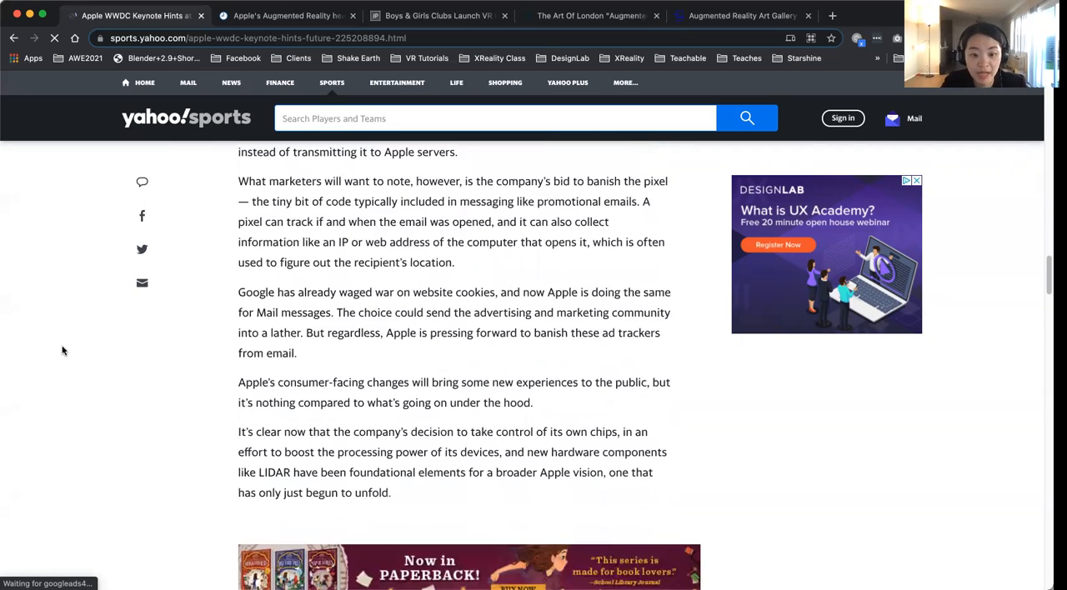
scroll("down", 3)
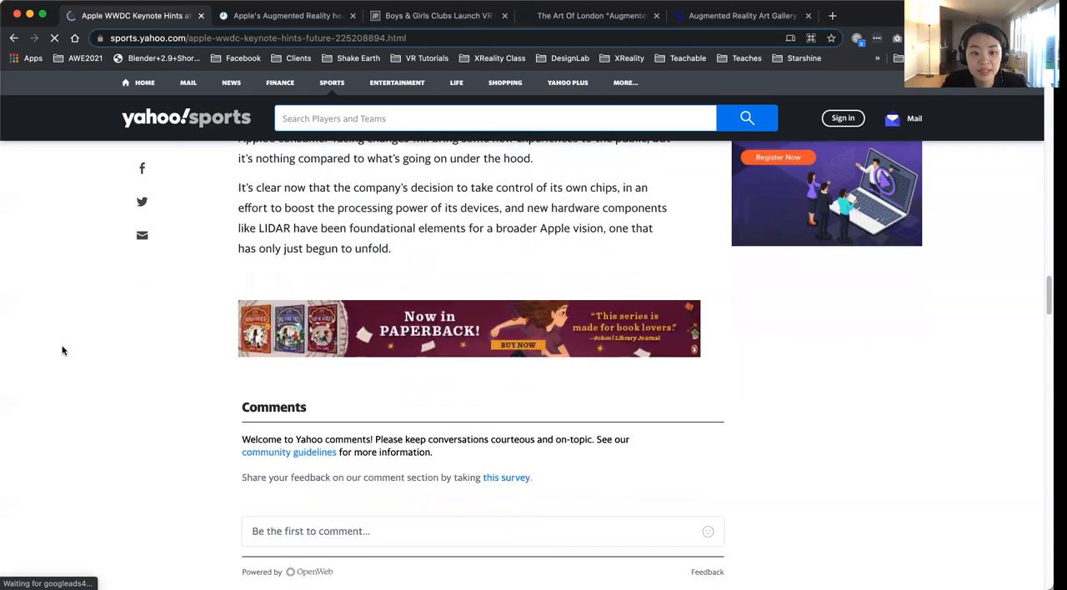
scroll("up", 3)
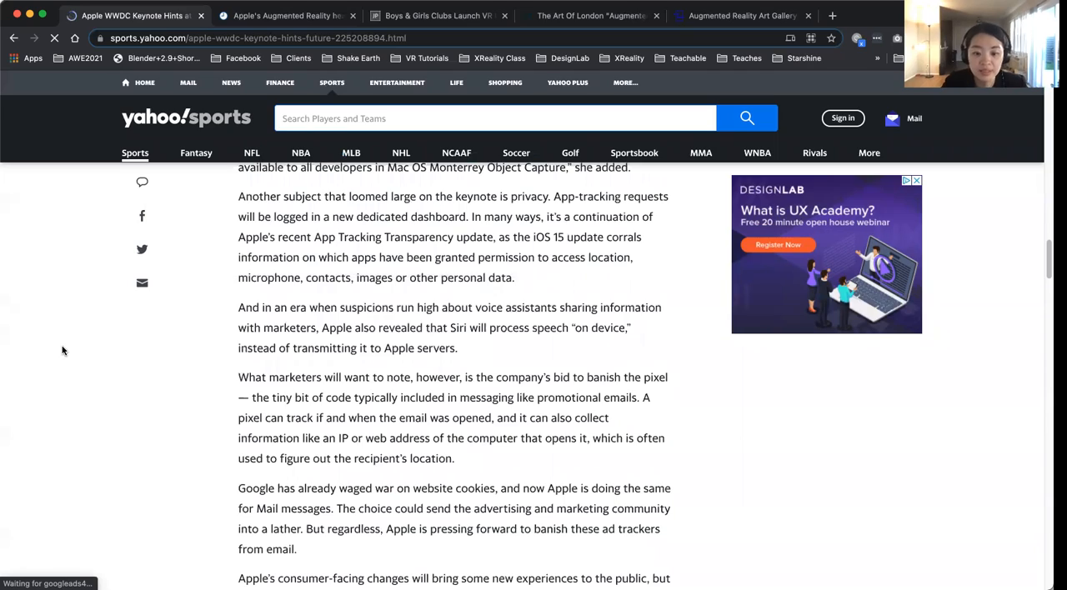
scroll("up", 3)
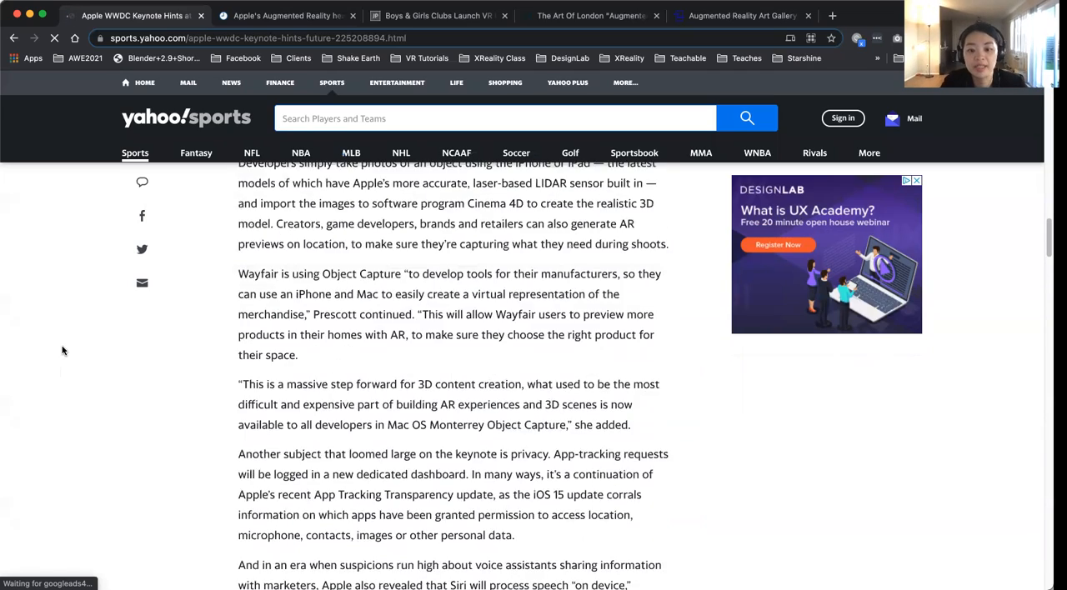
scroll("up", 3)
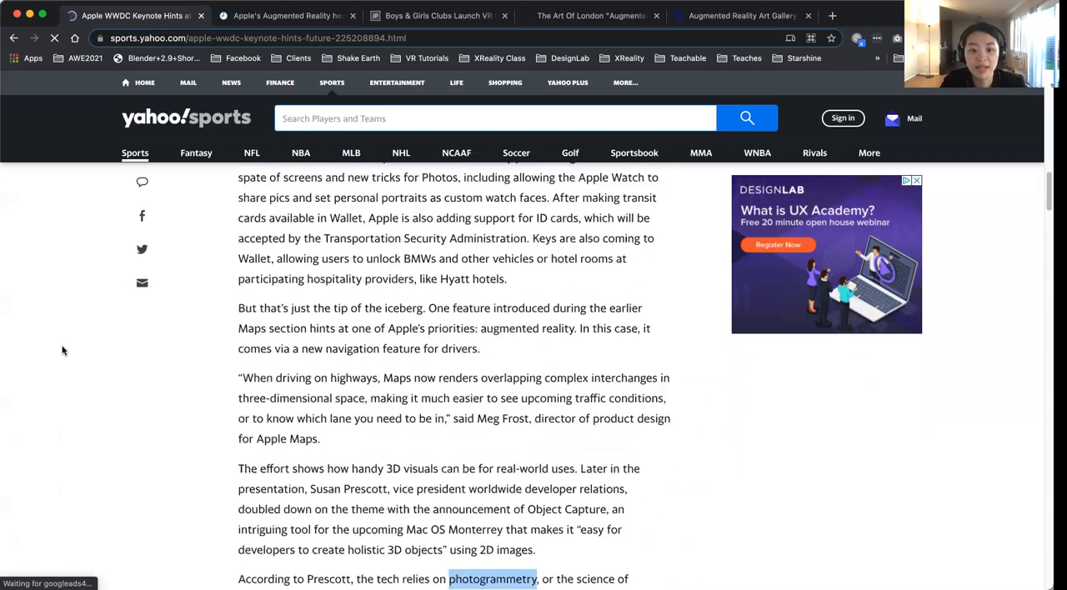
scroll("up", 3)
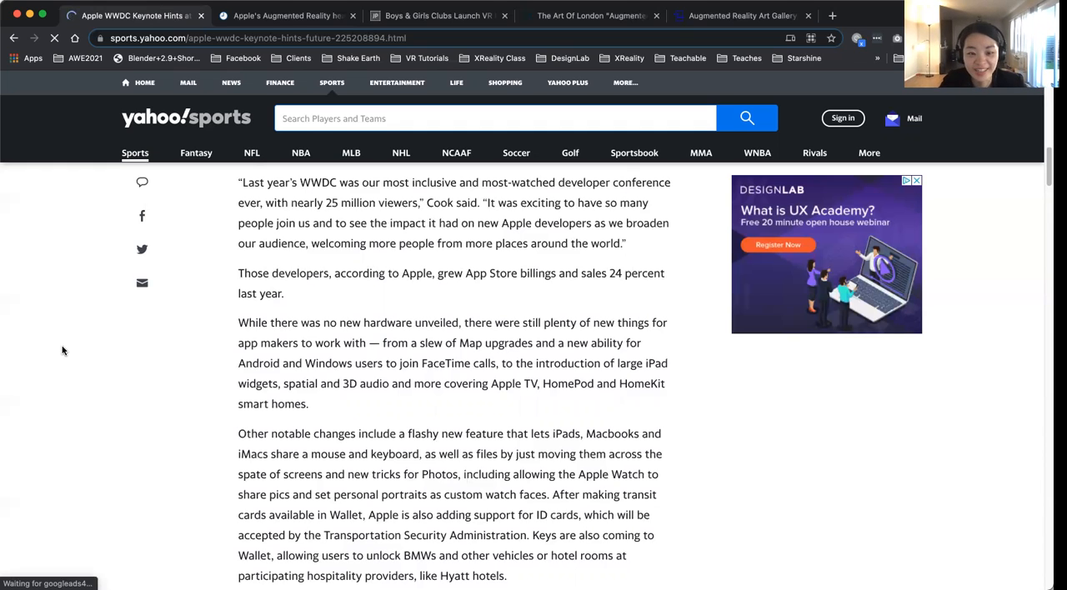
scroll("down", 3)
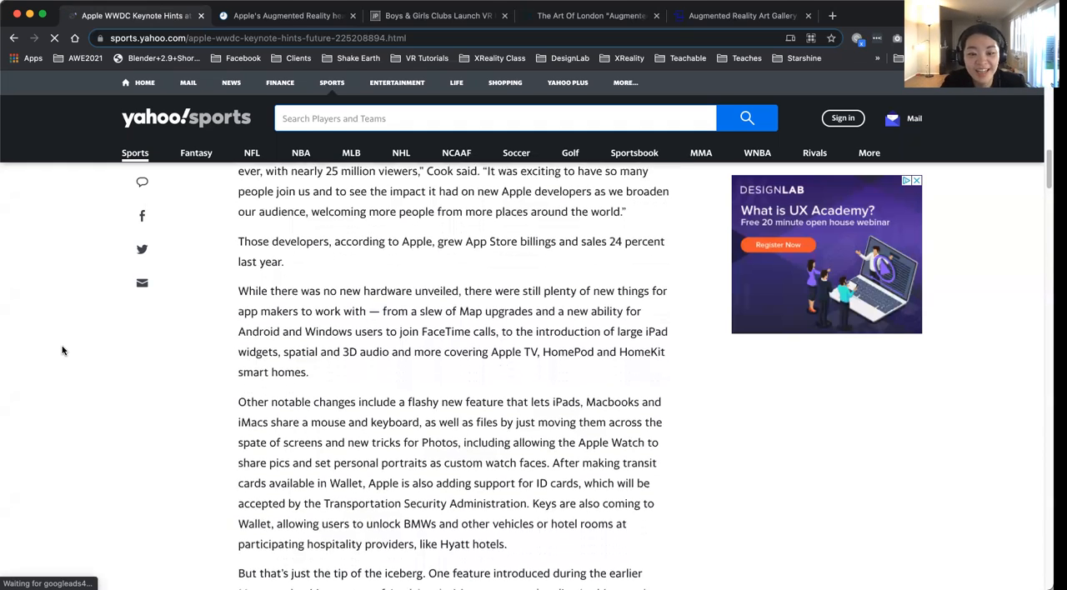
scroll("down", 3)
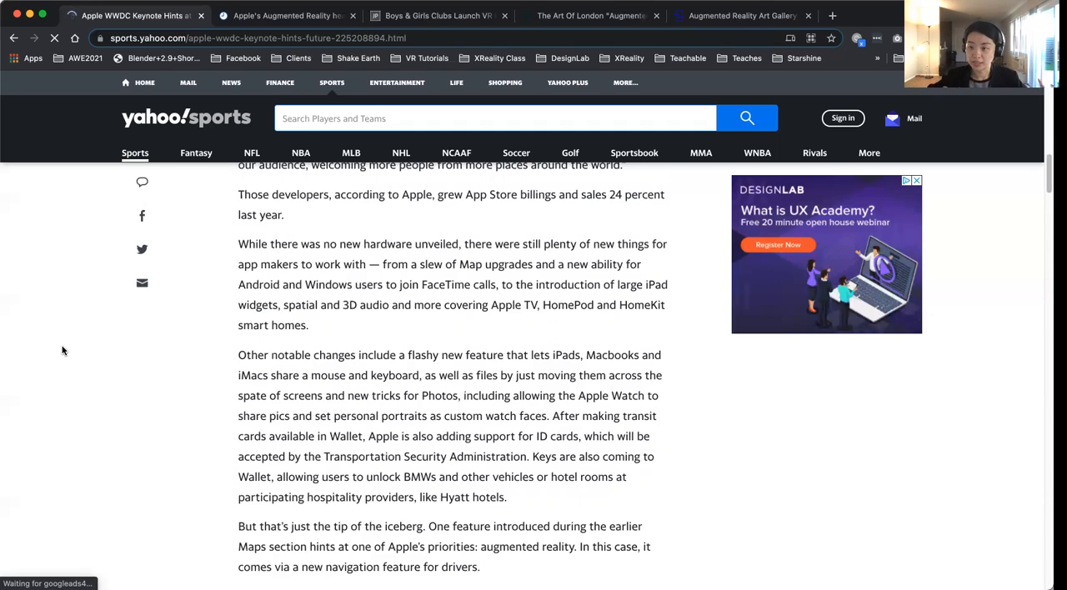
mouse_move(21, 313)
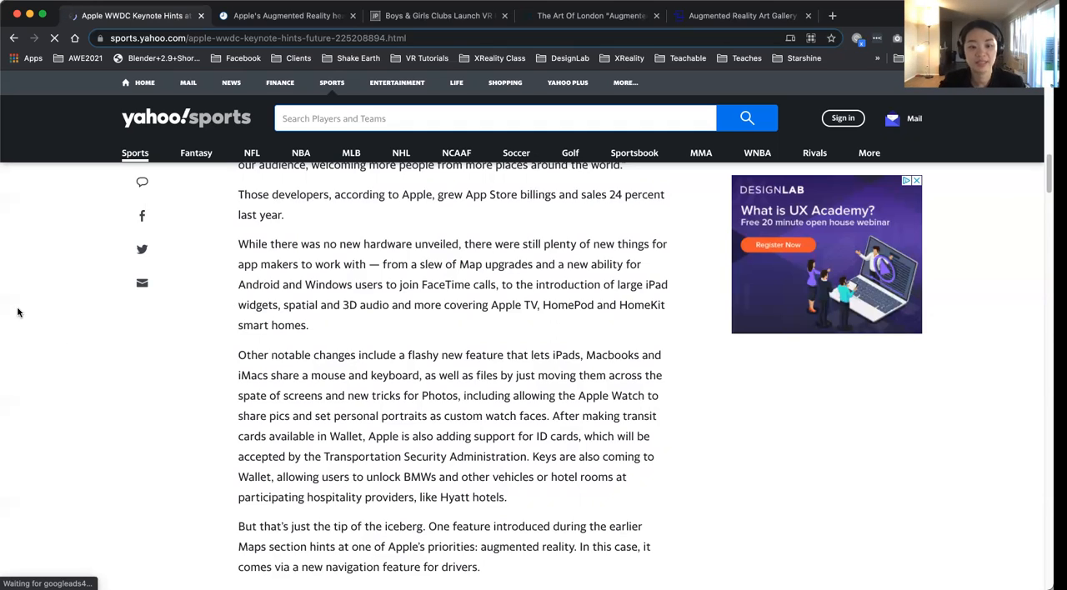
Switch to the 9to5Mac AR headset 2Q22 article and read down to the foveated rendering and patent passages
left_click(287, 15)
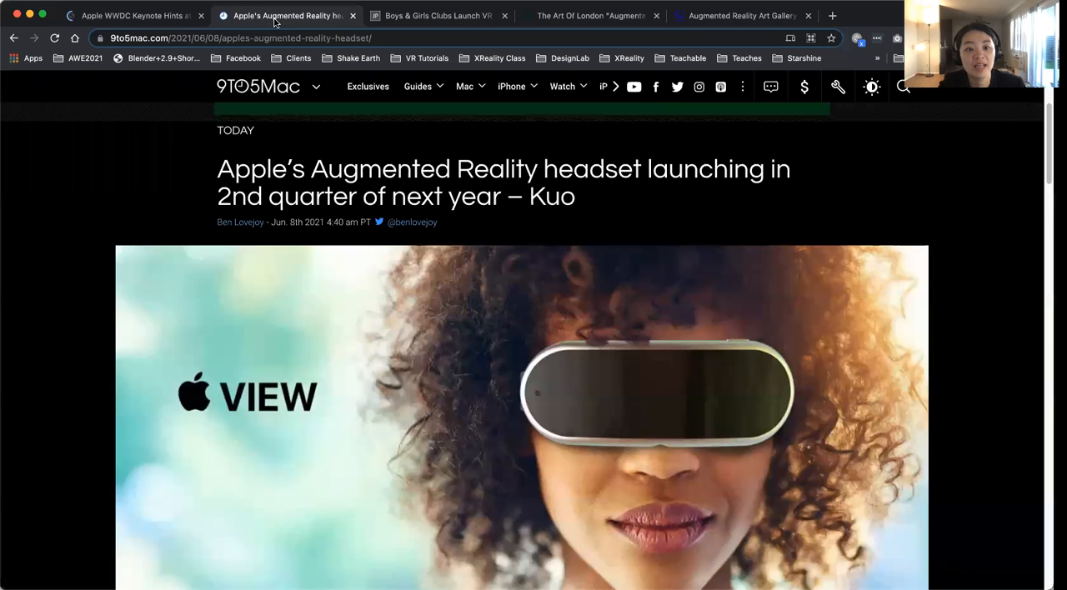
scroll("down", 3)
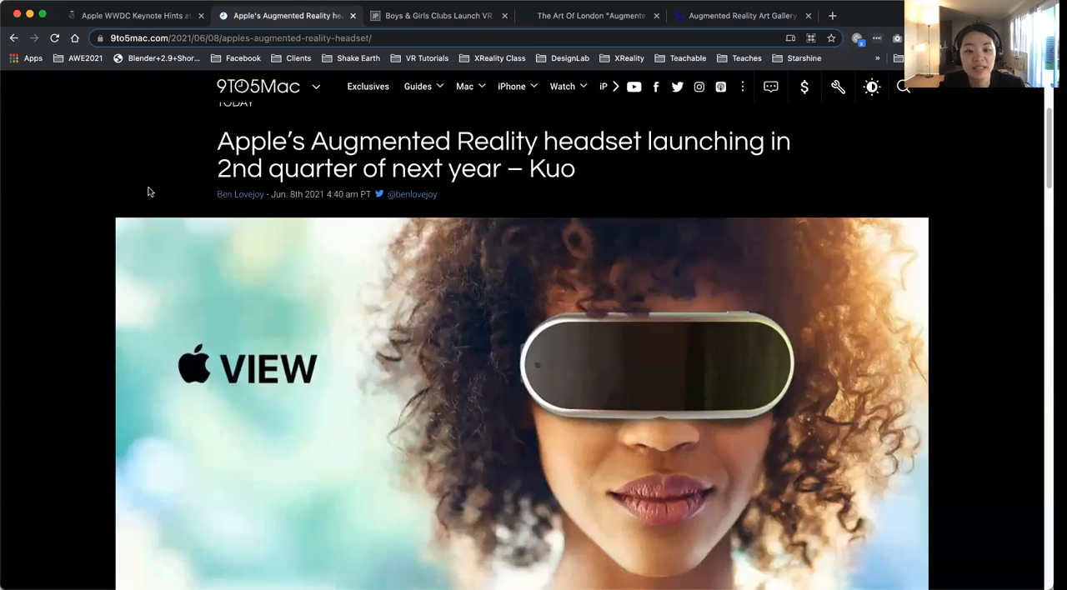
scroll("up", 3)
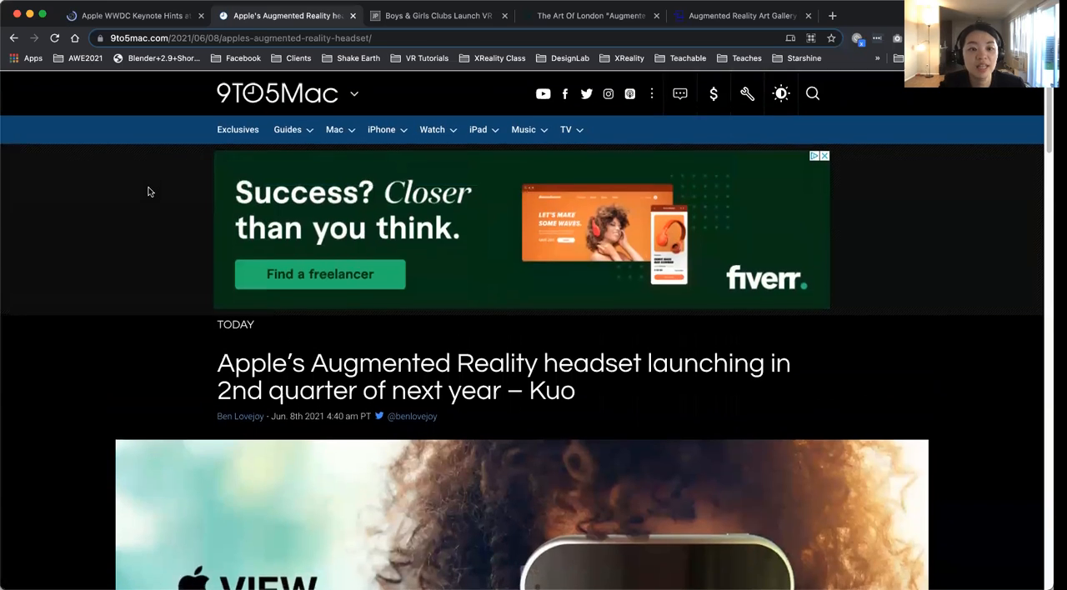
scroll("down", 3)
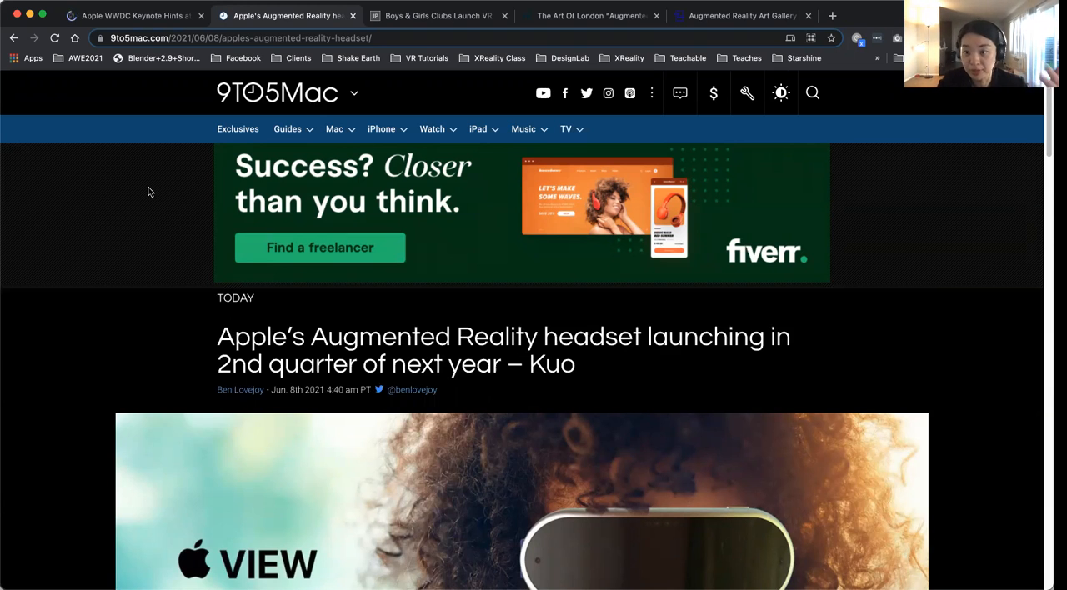
scroll("down", 3)
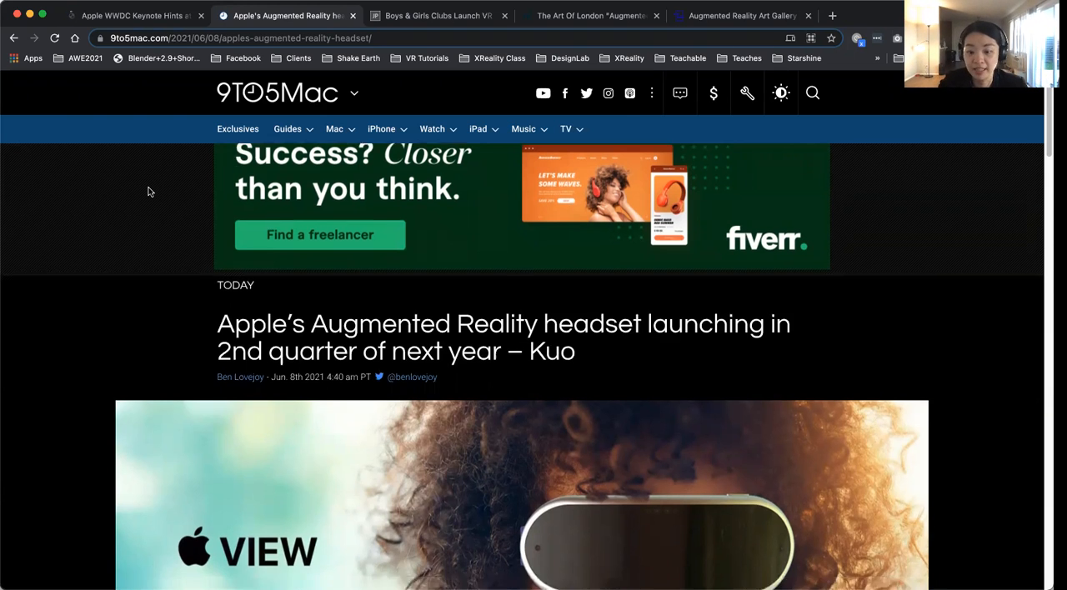
scroll("down", 3)
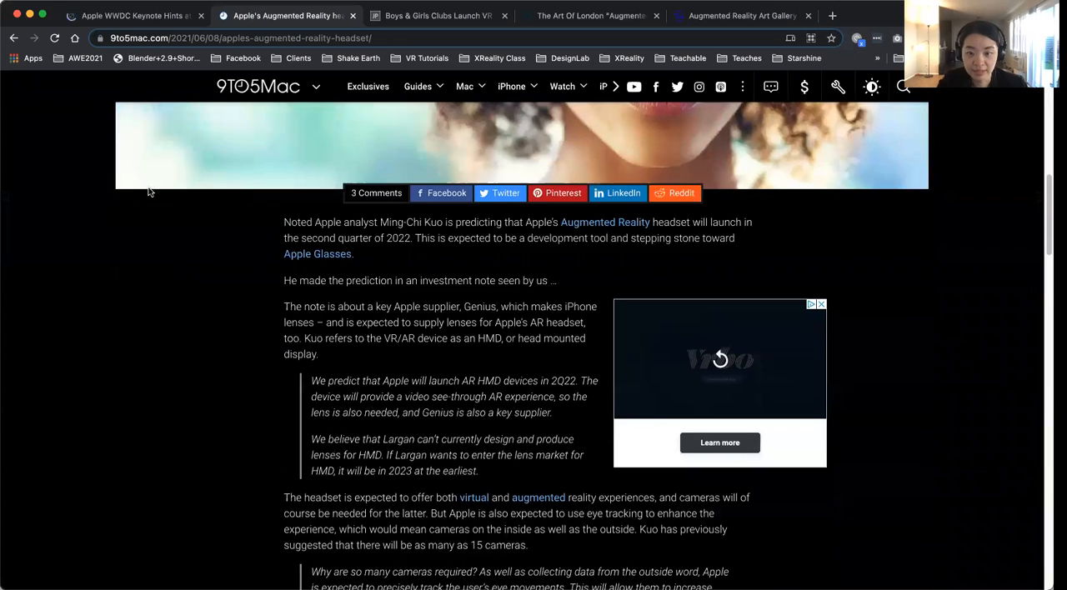
scroll("down", 3)
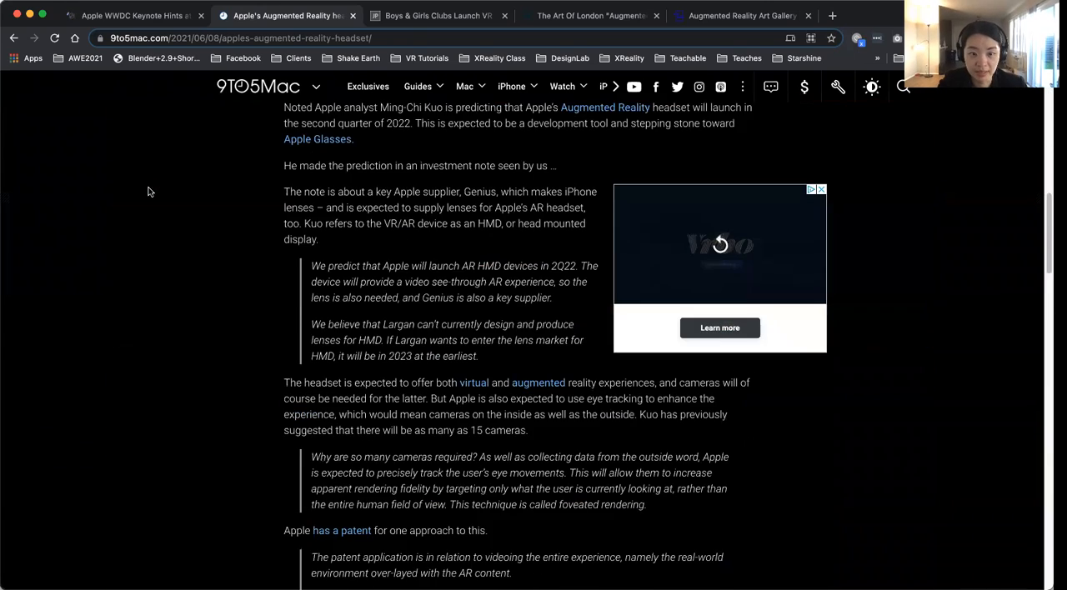
scroll("up", 3)
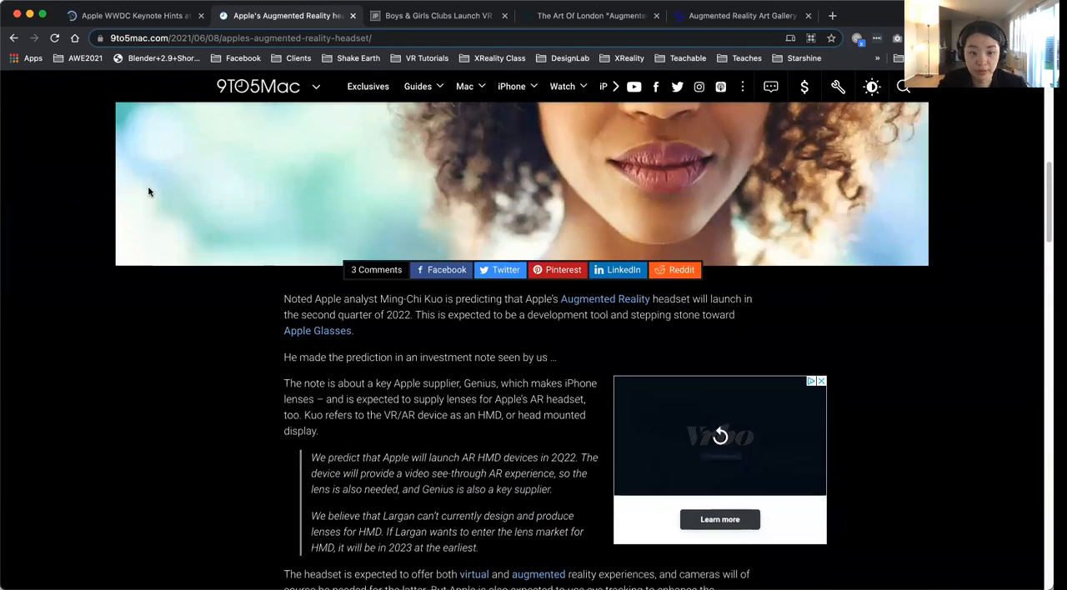
scroll("down", 3)
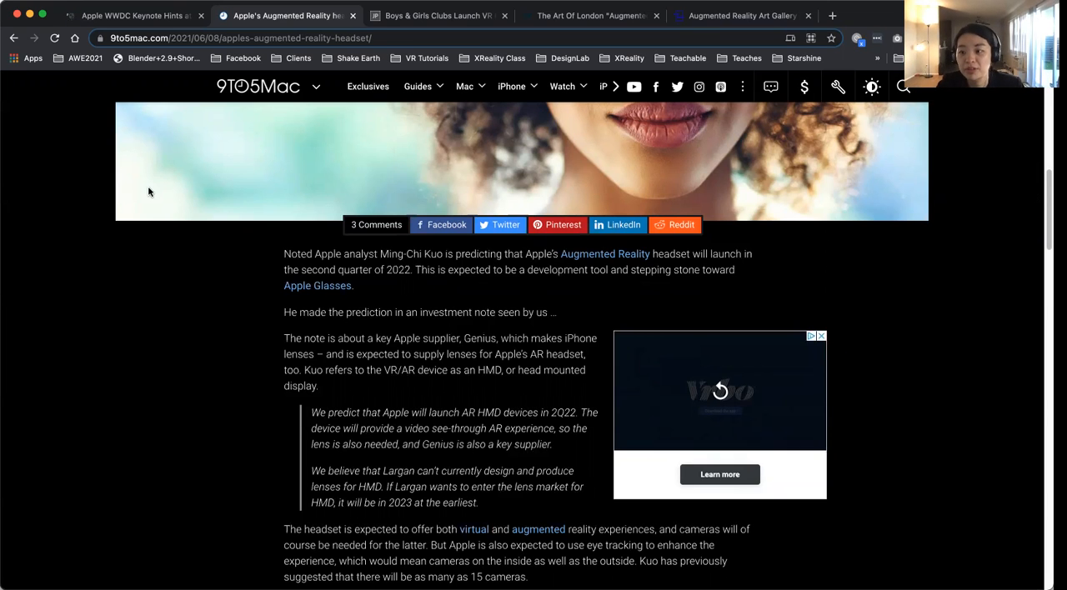
scroll("down", 3)
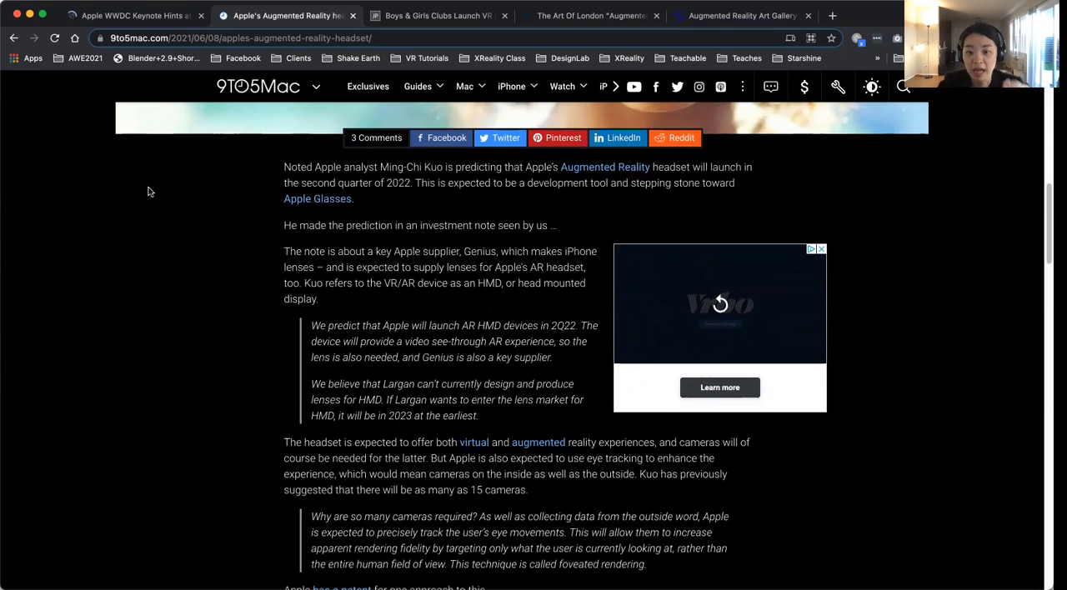
scroll("down", 3)
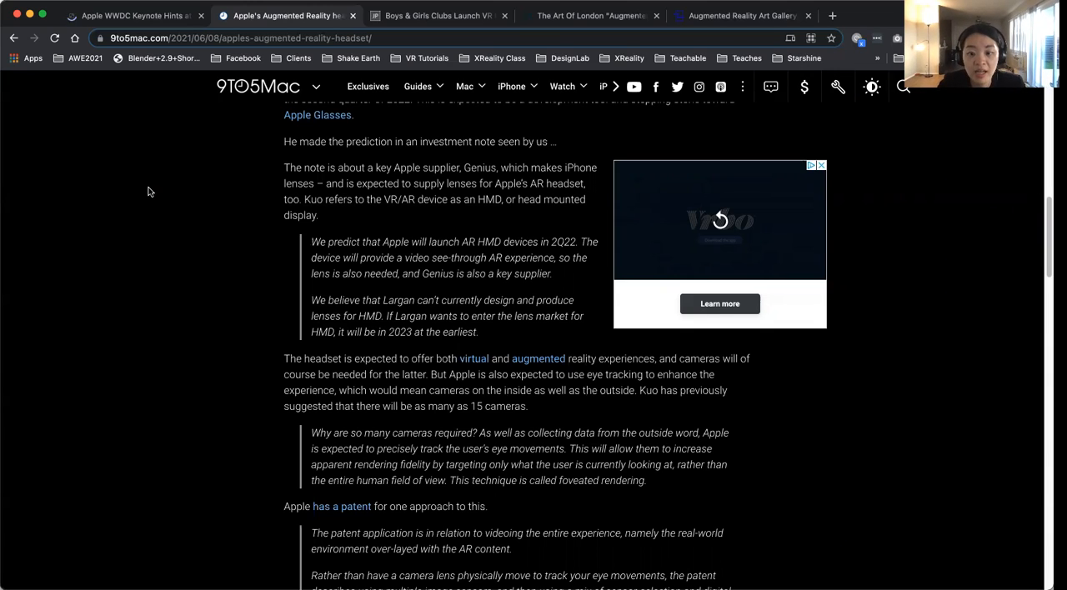
scroll("down", 3)
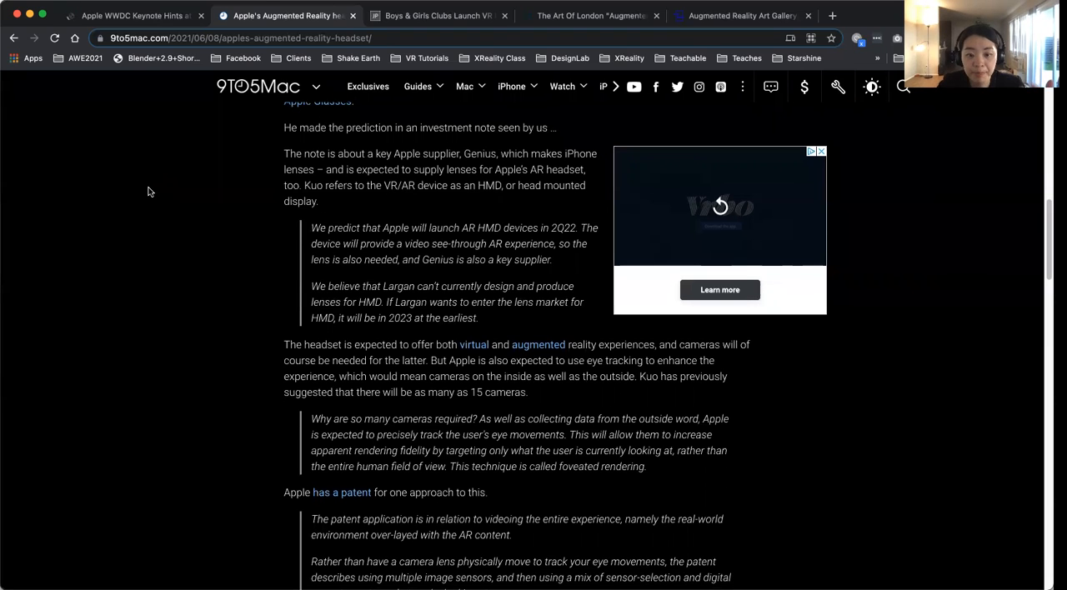
scroll("down", 3)
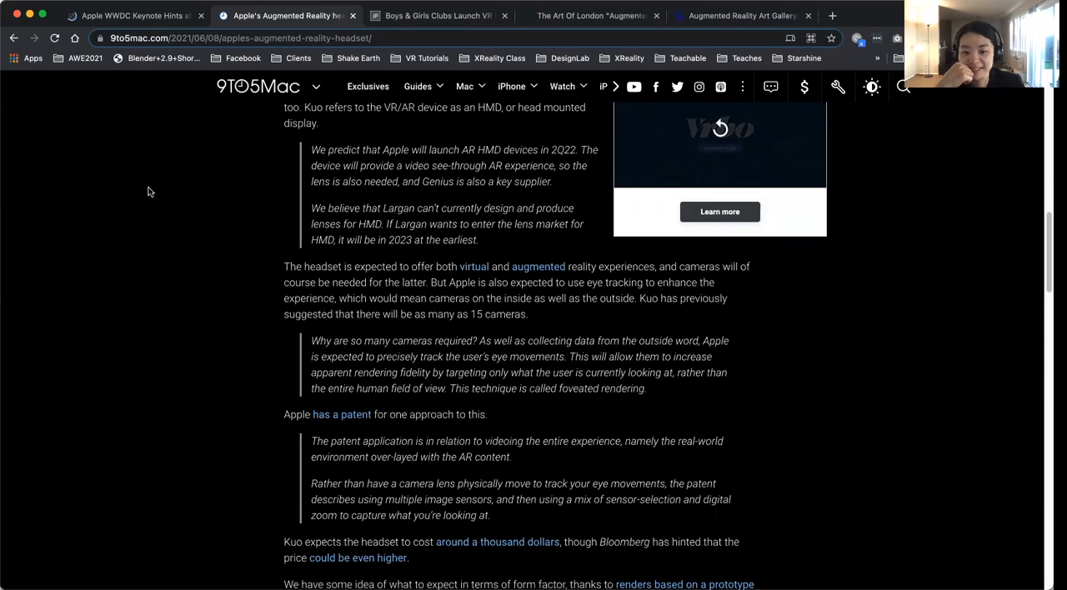
scroll("down", 3)
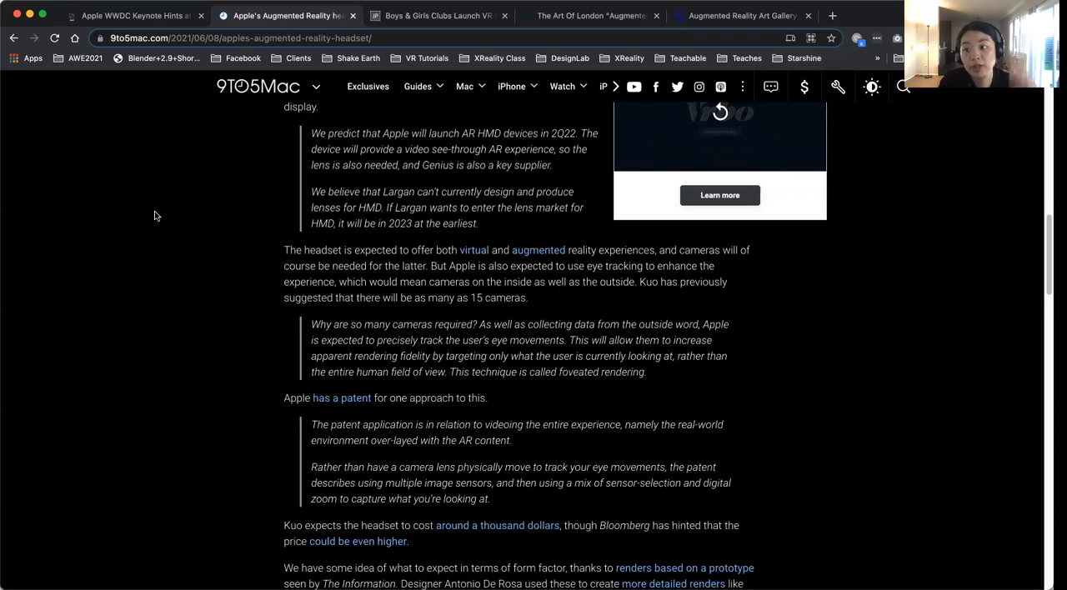
scroll("down", 3)
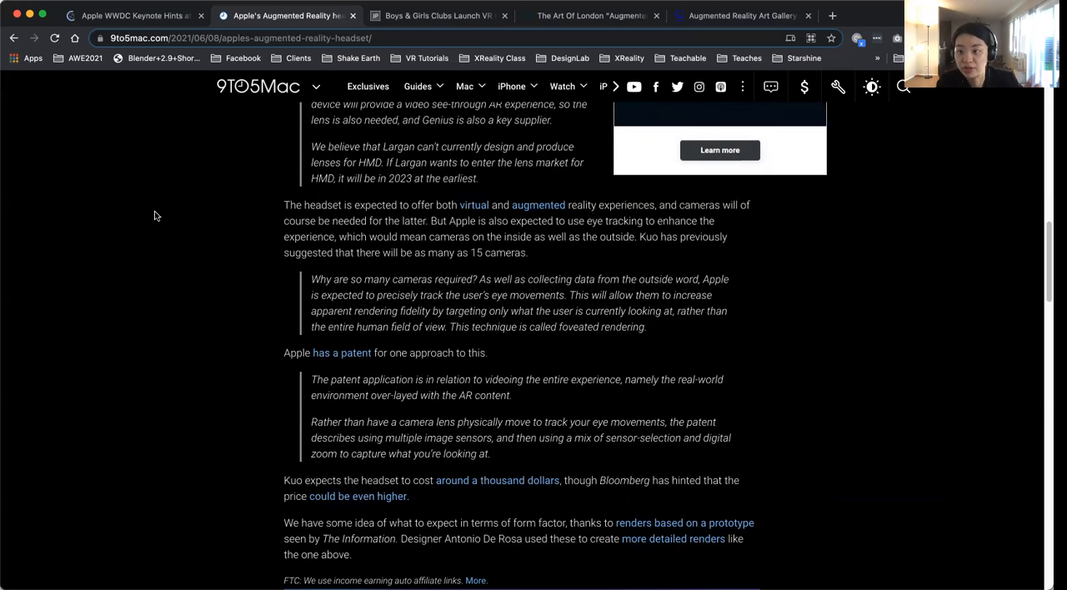
Scroll past the ads and back up to Kuo's 2Q22 prediction and the Genius lens supplier passage
scroll("down", 3)
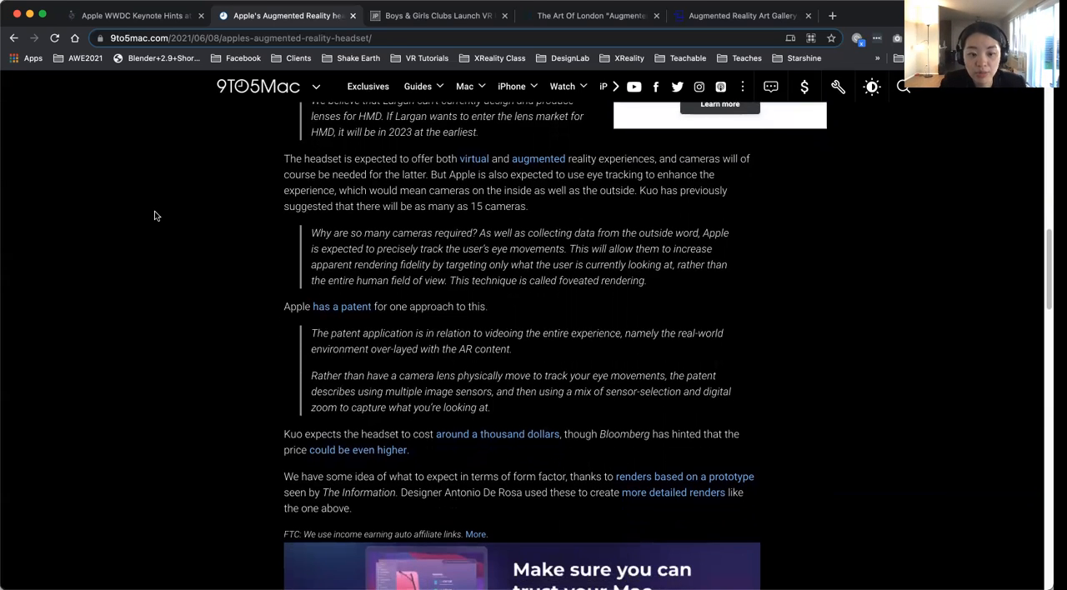
scroll("down", 3)
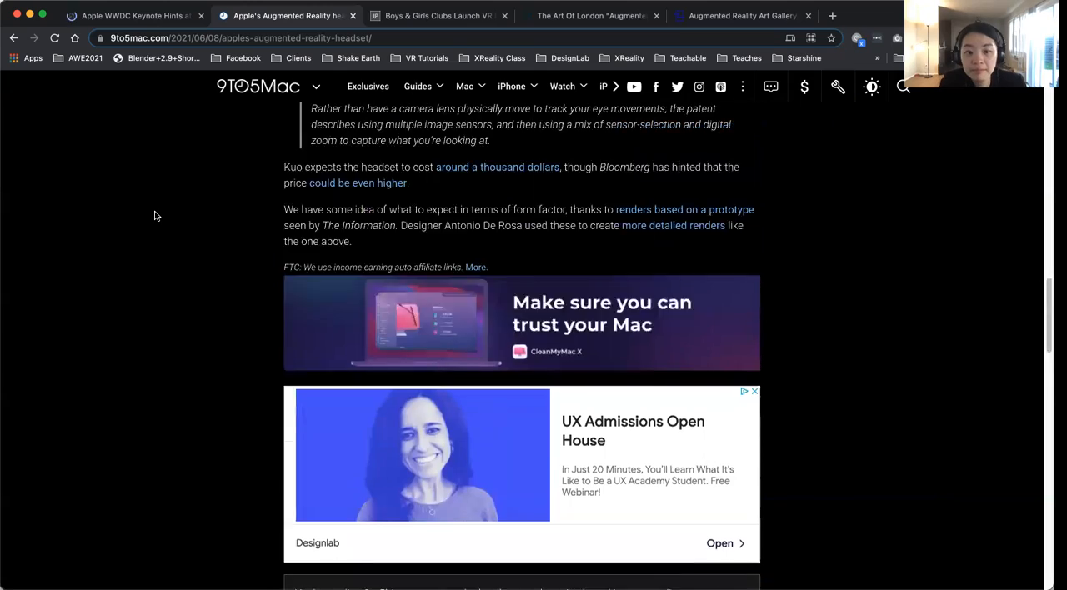
scroll("up", 3)
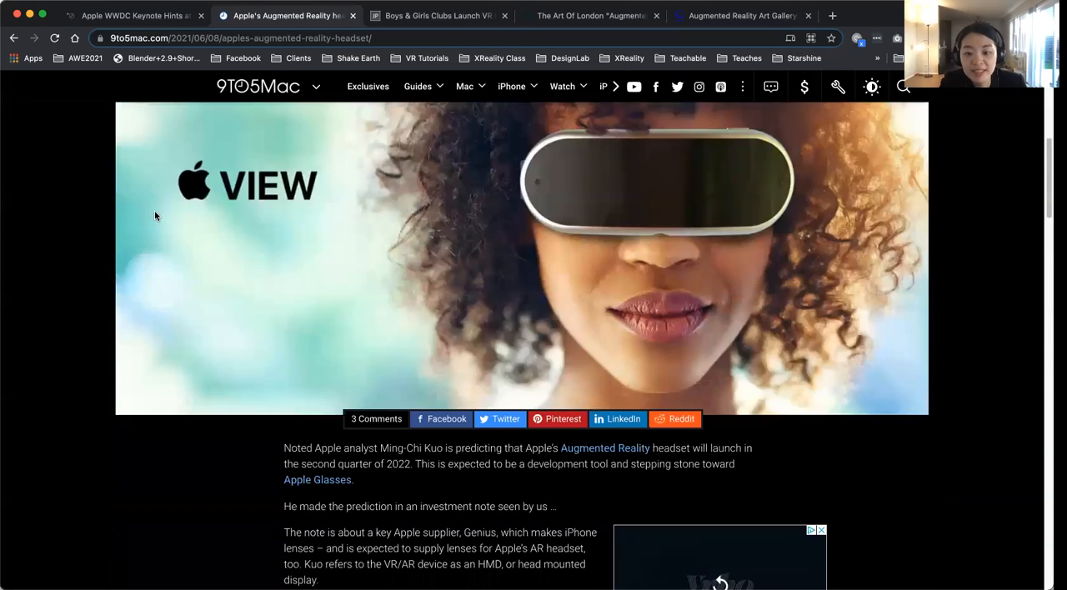
scroll("down", 3)
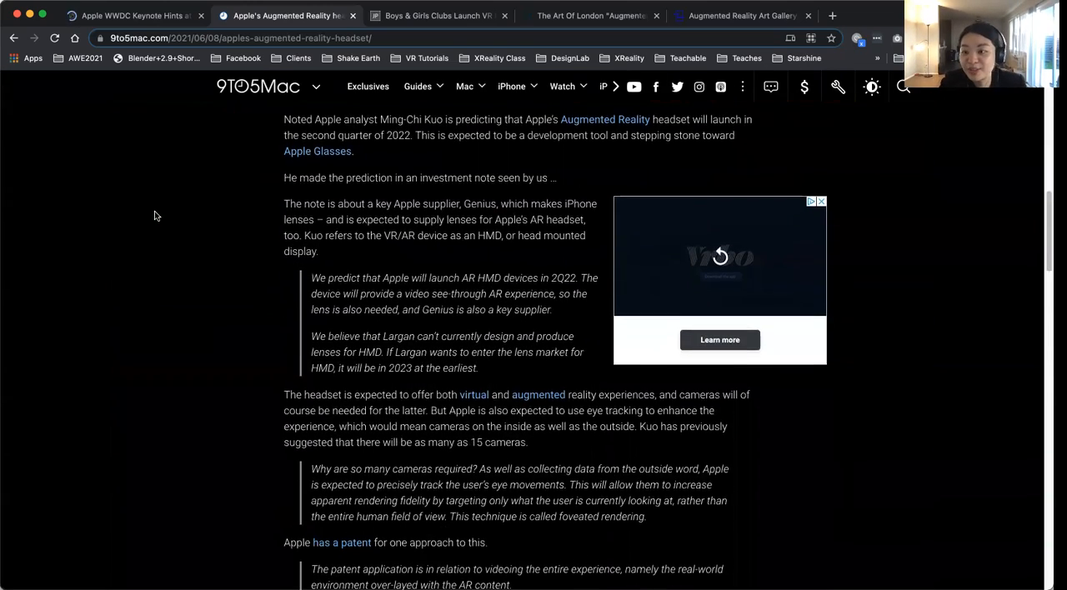
scroll("up", 3)
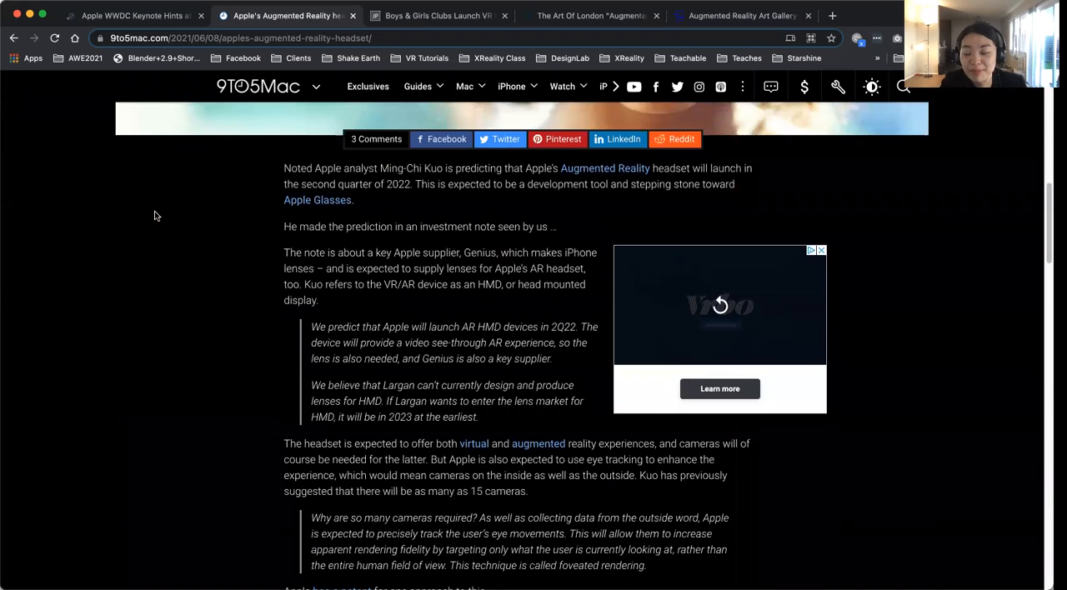
scroll("down", 3)
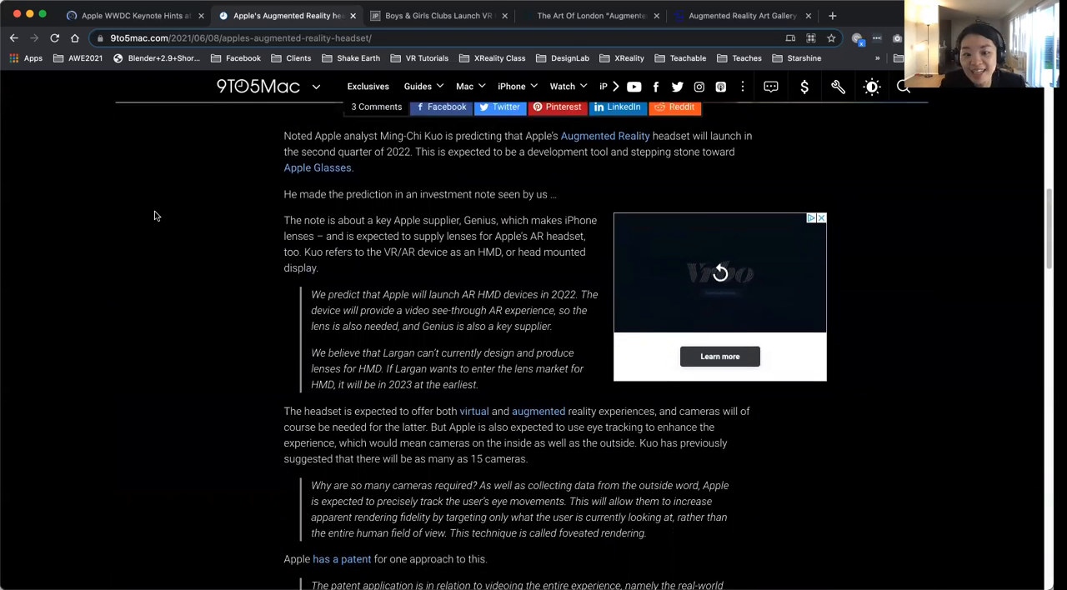
scroll("down", 3)
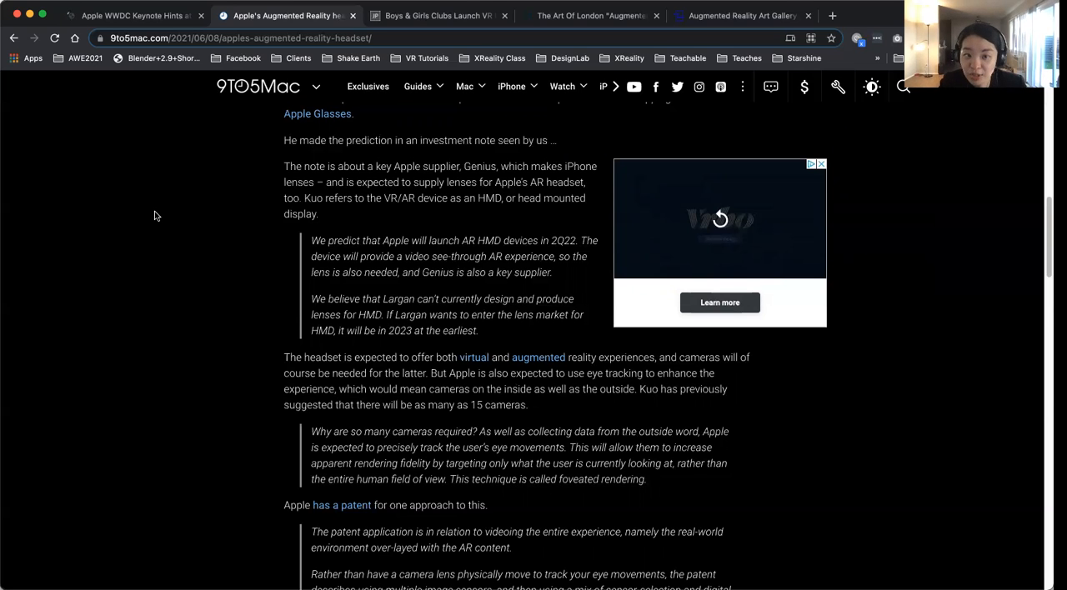
scroll("down", 3)
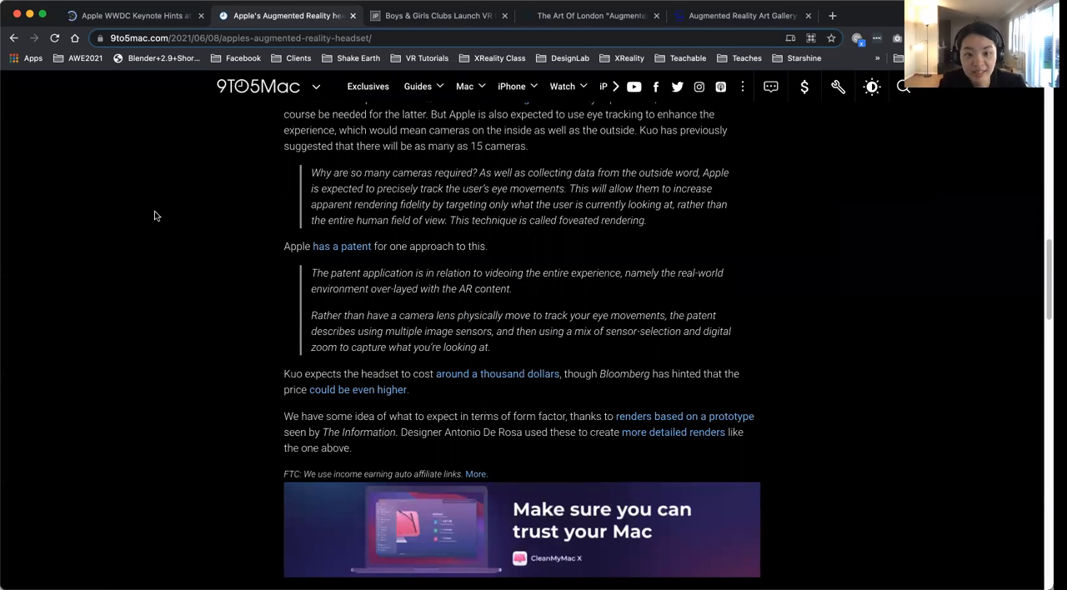
scroll("up", 3)
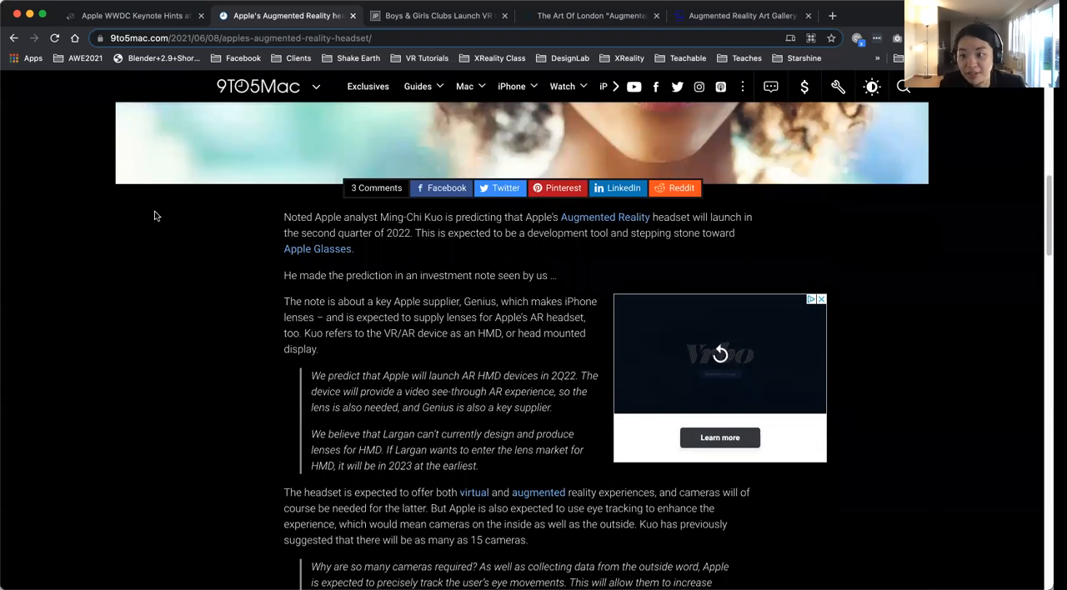
Switch to the Jupiter Magazine 'Boys & Girls Clubs Launch VR Initiative' tab at its headline
left_click(438, 15)
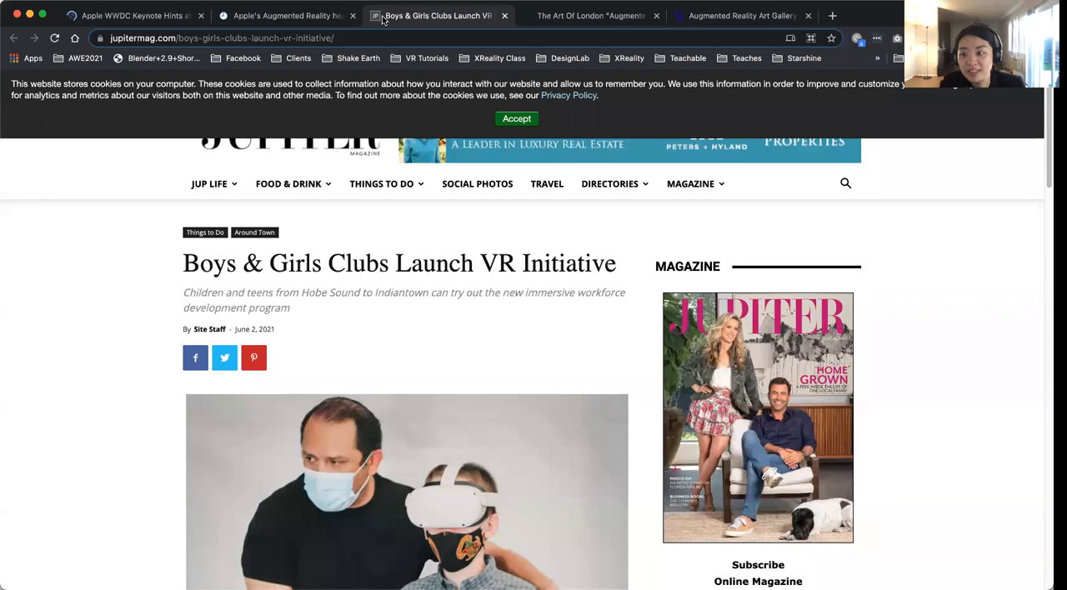
mouse_move(119, 337)
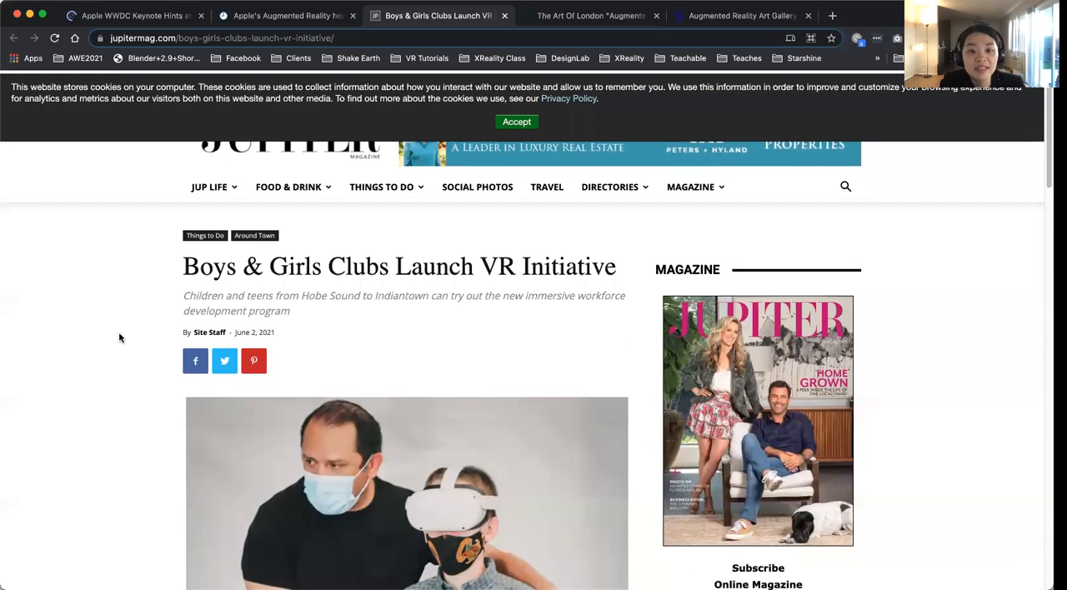
scroll("down", 3)
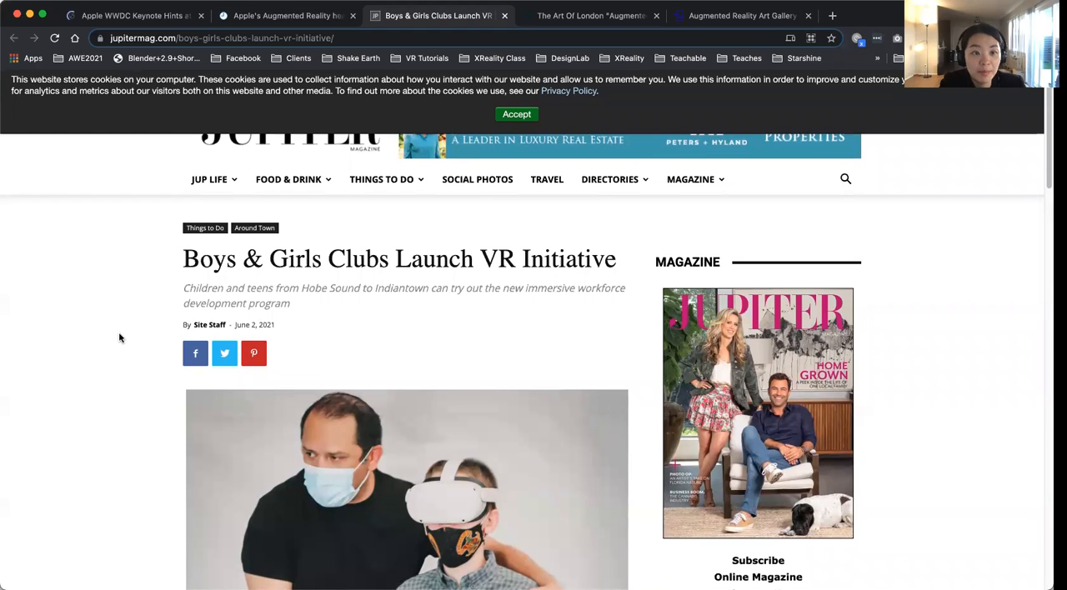
scroll("down", 3)
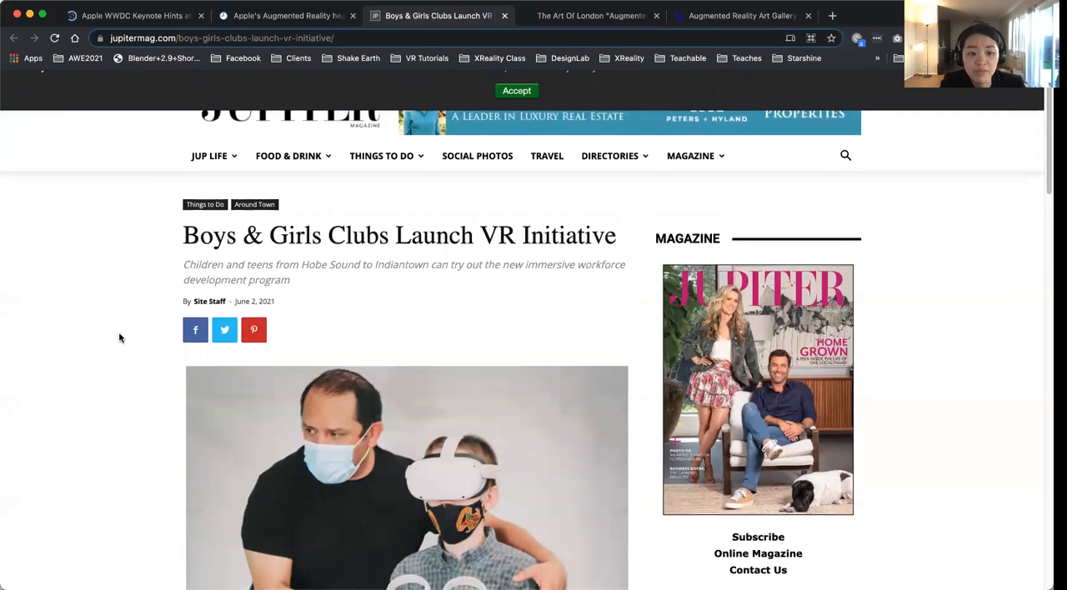
scroll("down", 3)
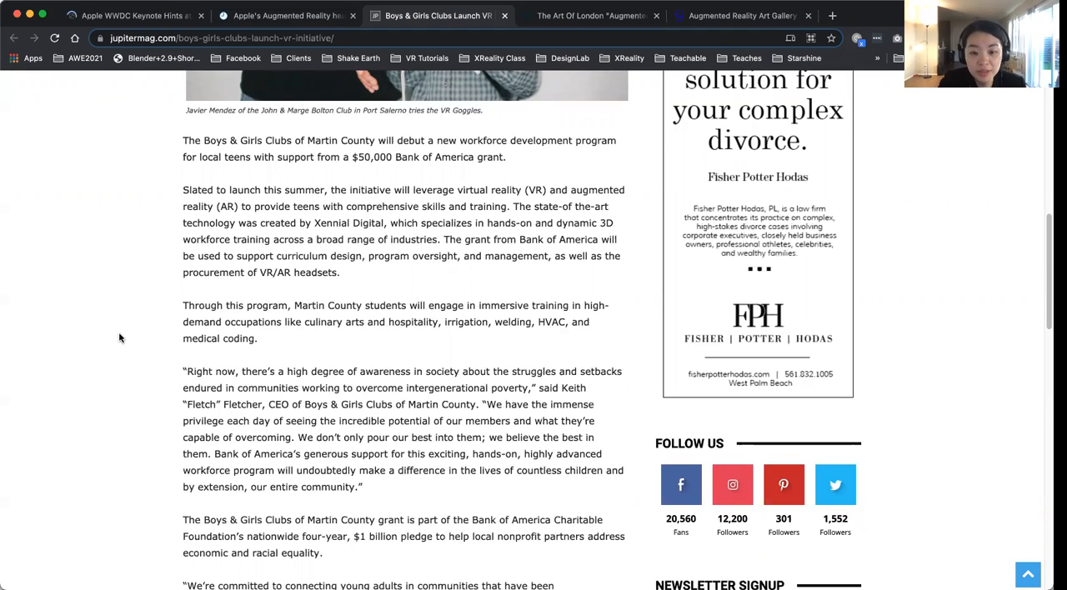
scroll("down", 3)
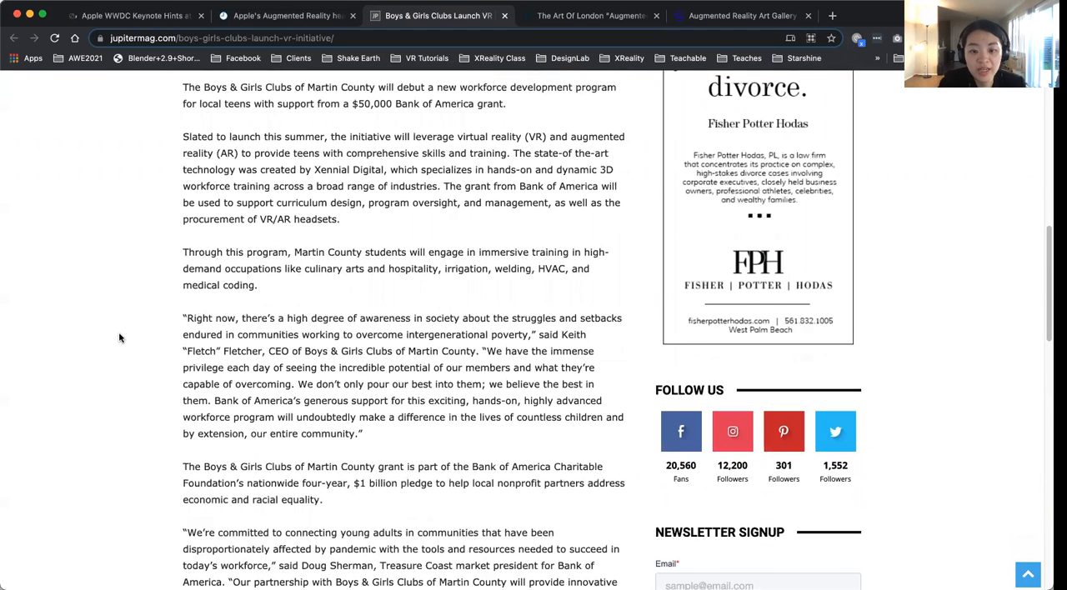
scroll("down", 3)
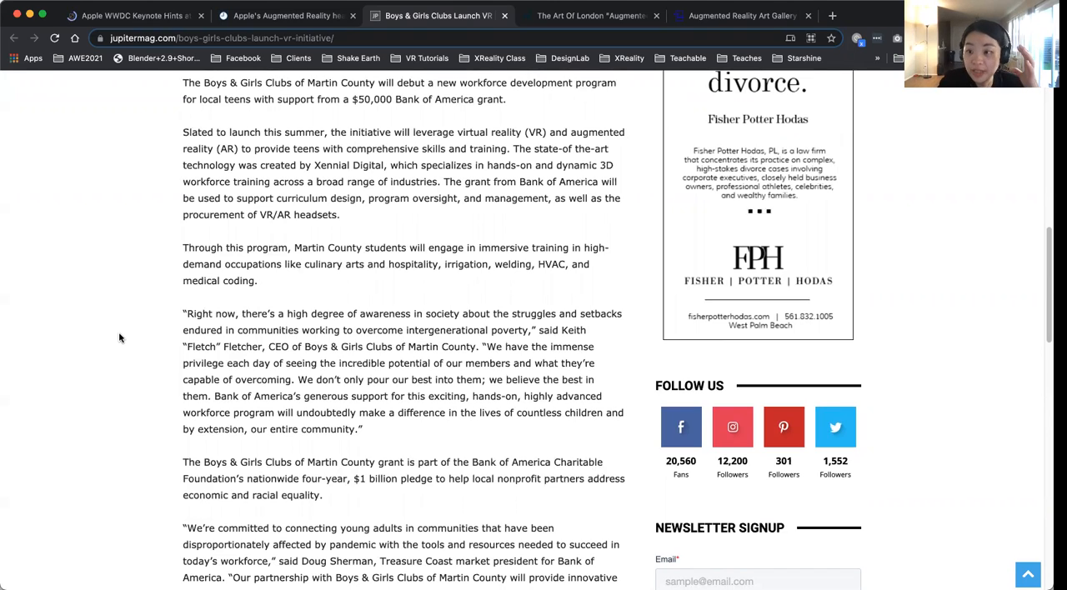
scroll("up", 3)
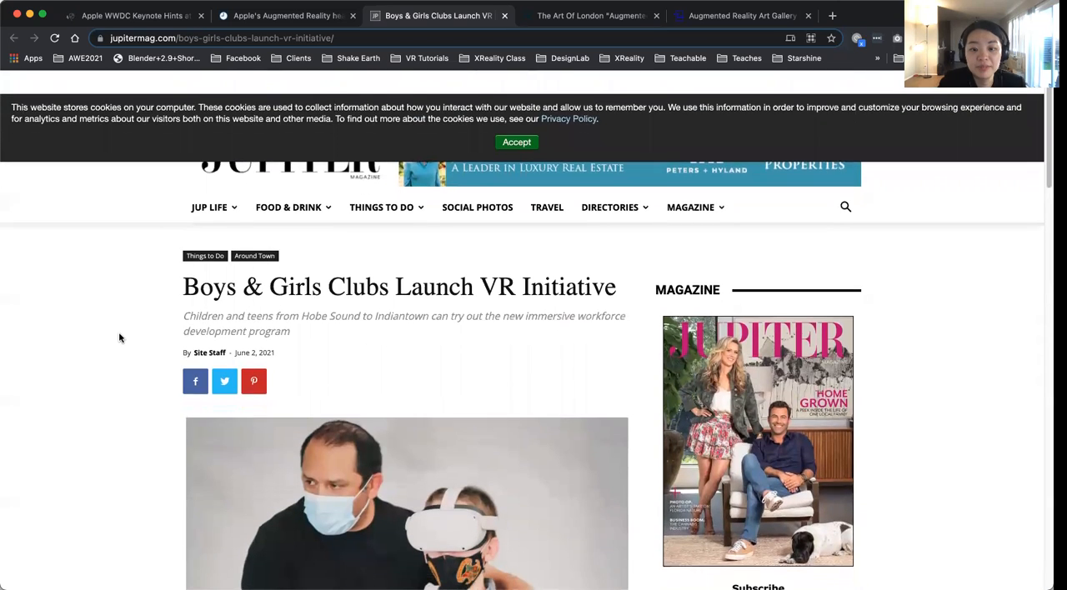
scroll("down", 3)
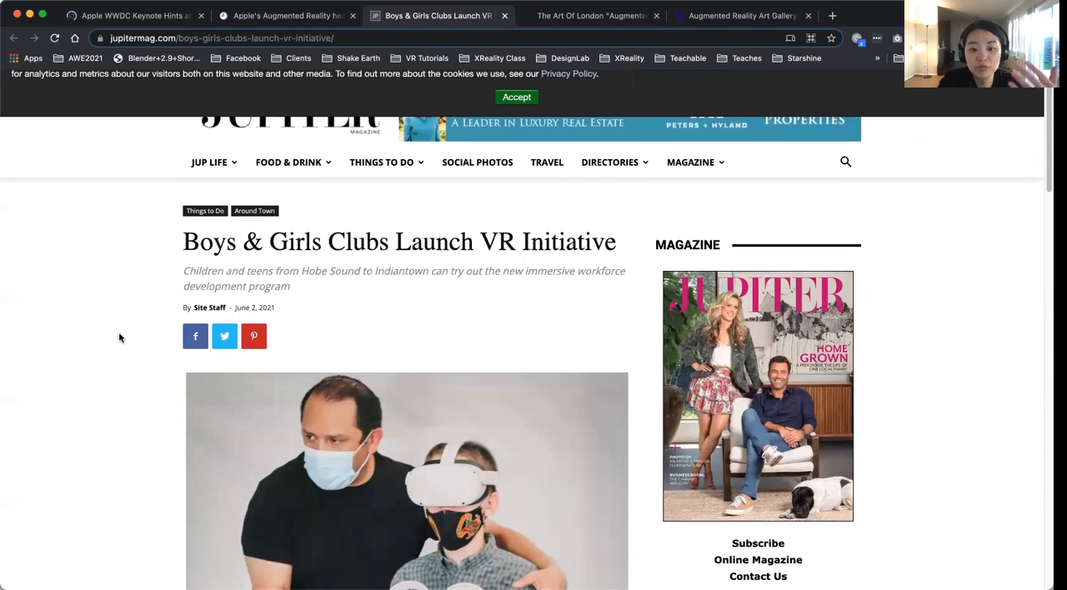
scroll("down", 3)
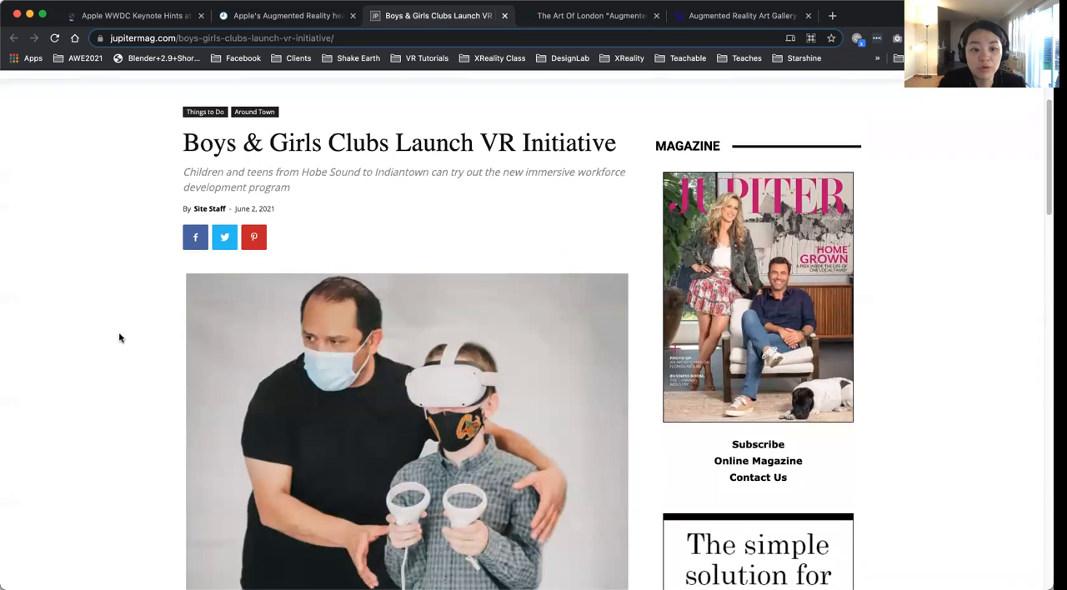
scroll("down", 3)
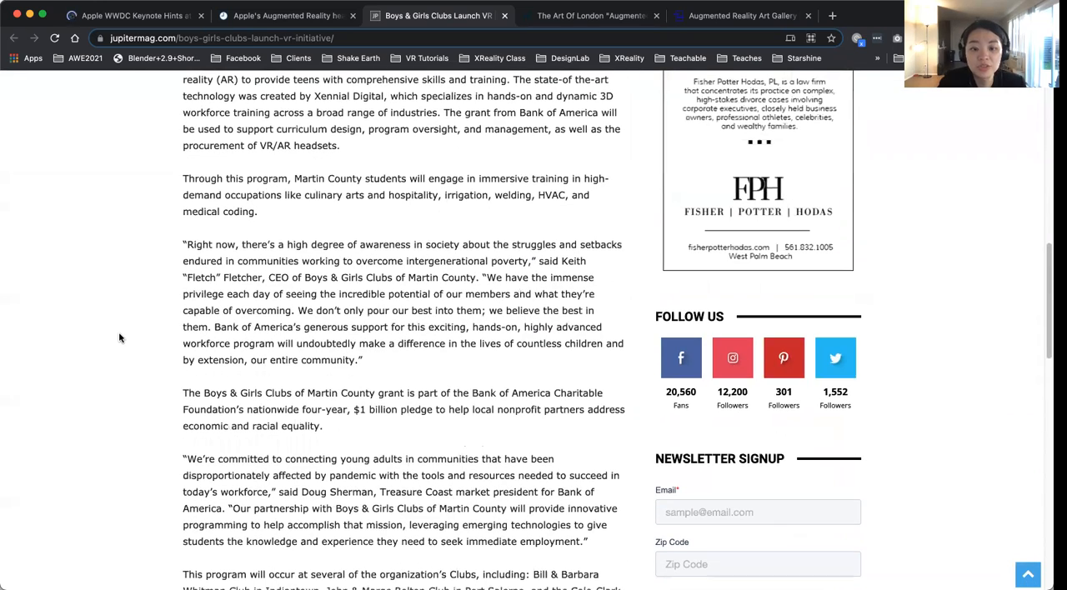
scroll("down", 3)
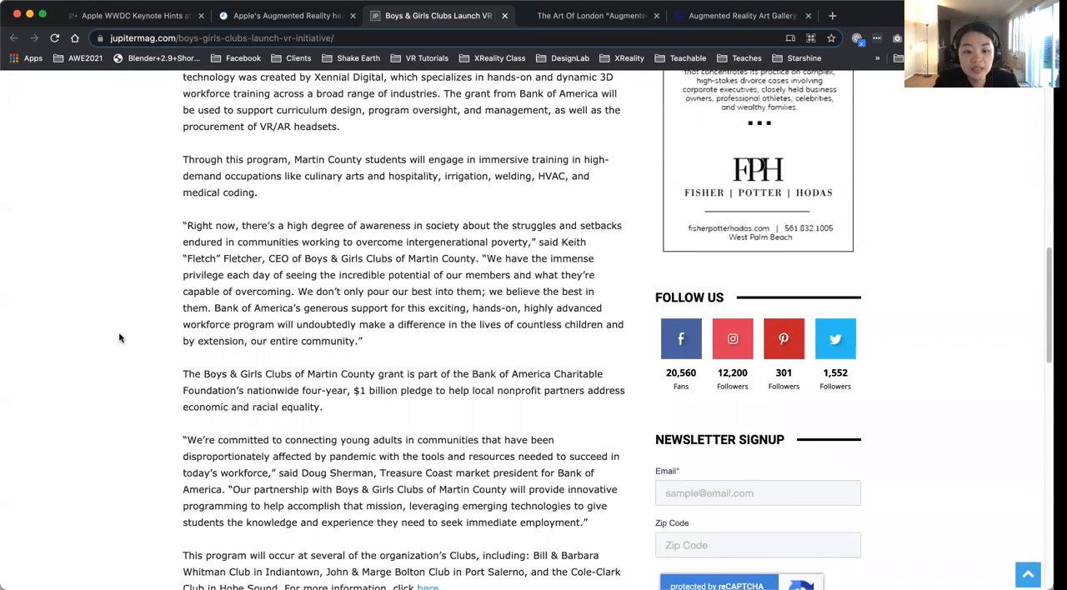
scroll("down", 3)
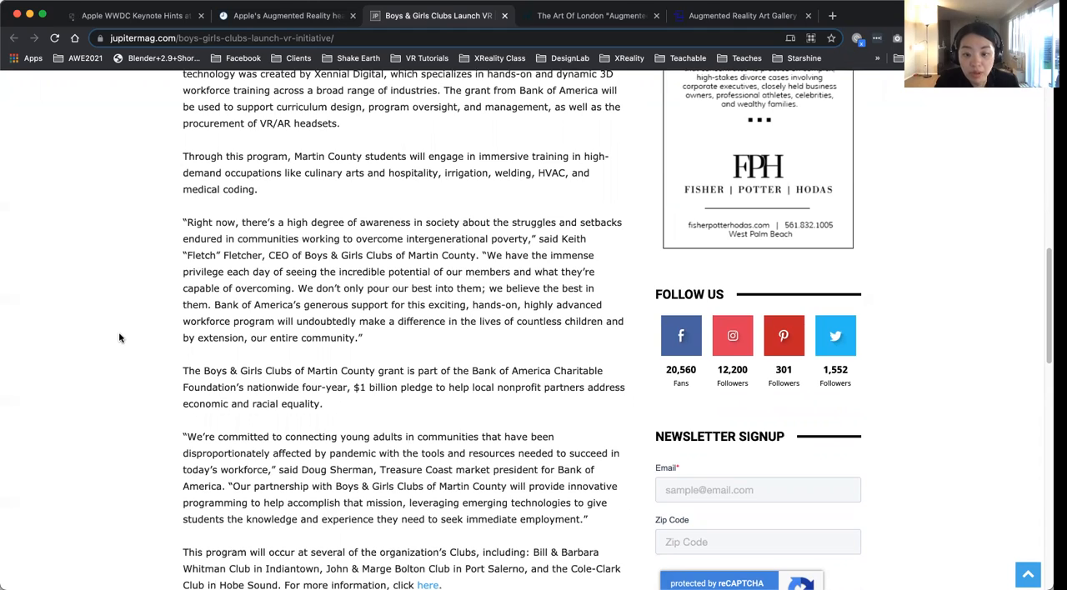
scroll("down", 3)
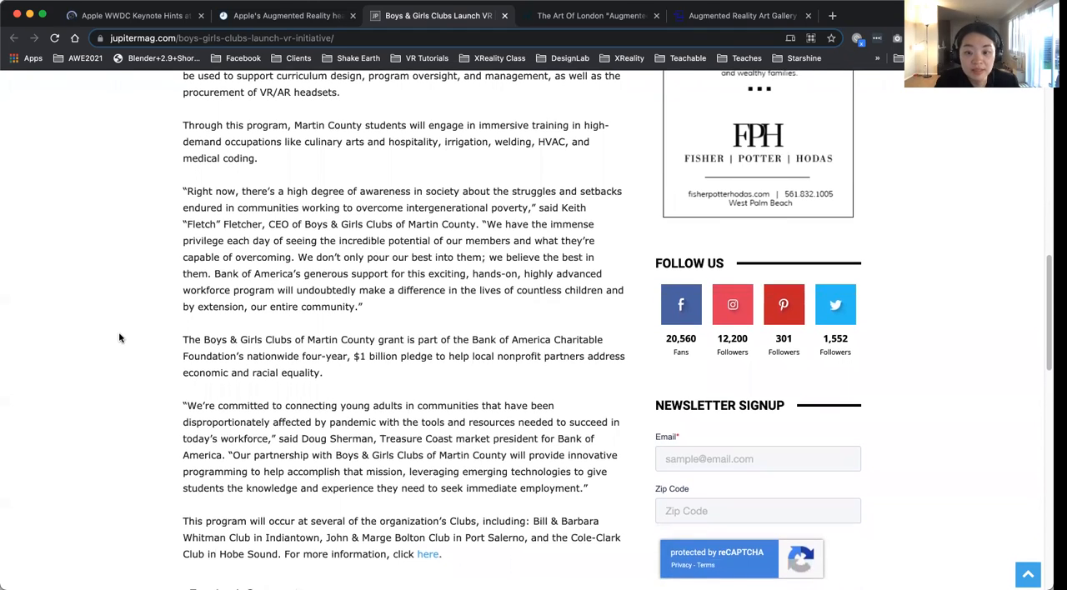
scroll("down", 3)
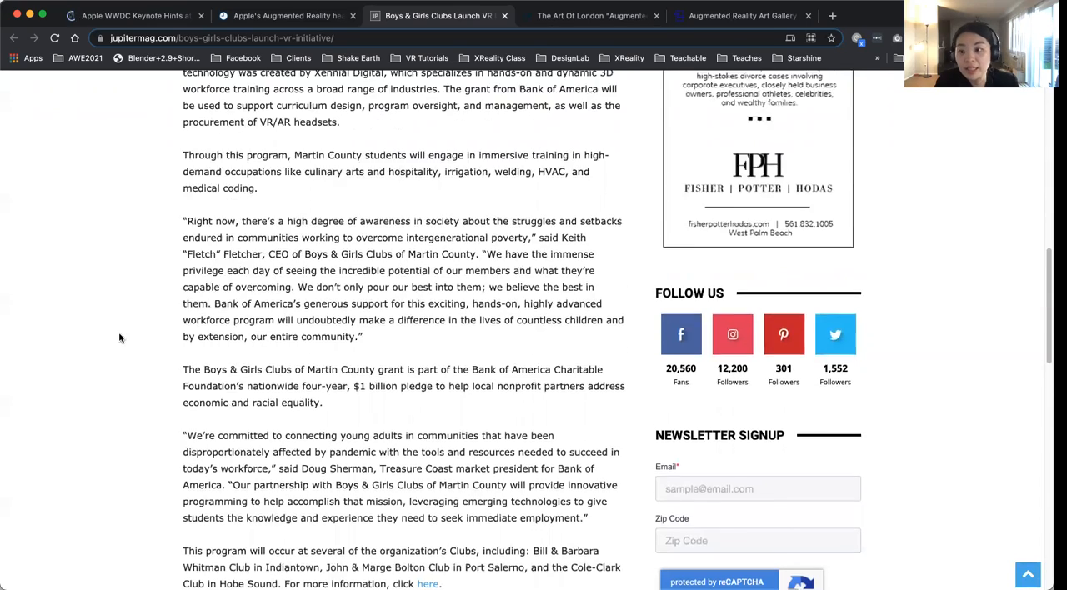
scroll("up", 3)
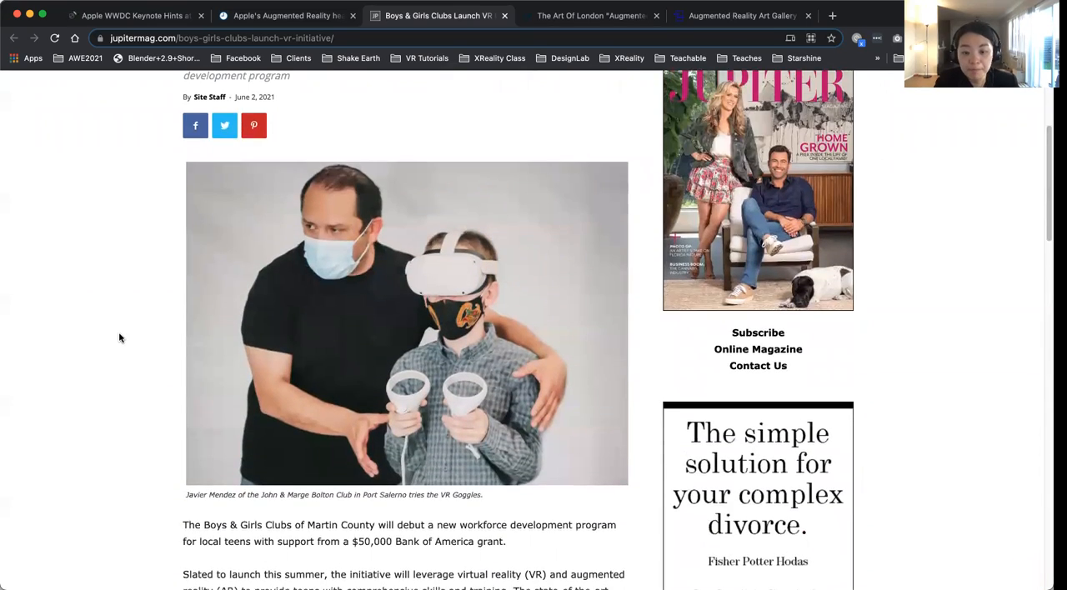
scroll("down", 3)
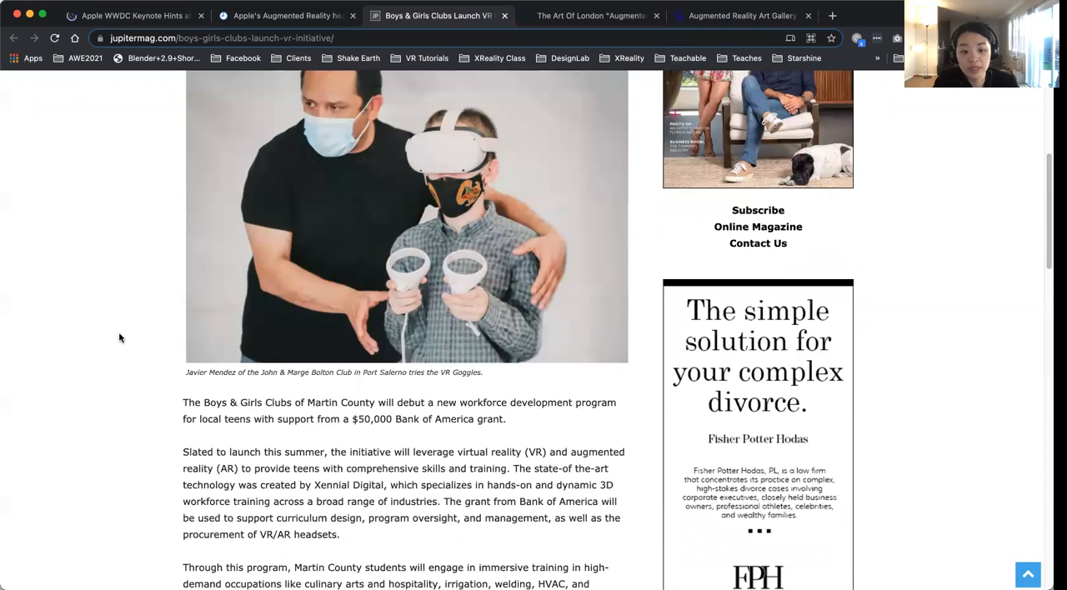
scroll("down", 3)
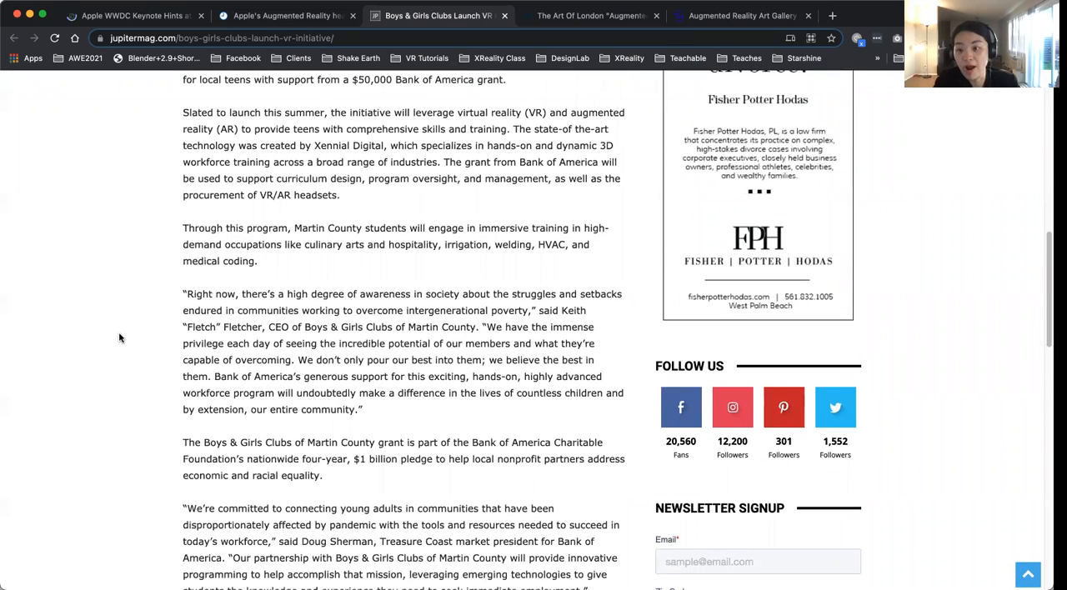
scroll("up", 3)
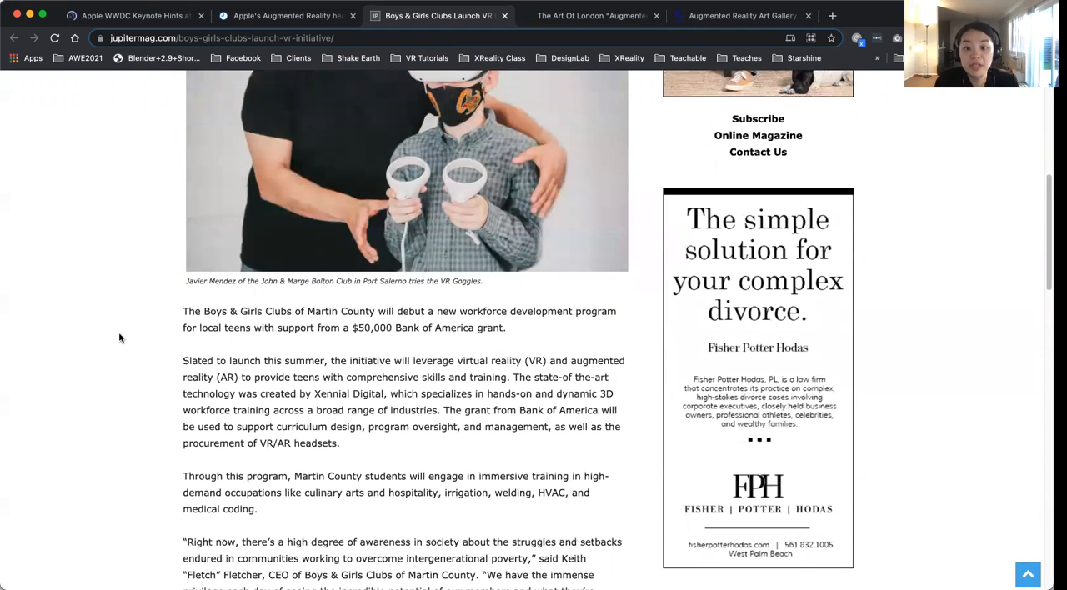
scroll("down", 3)
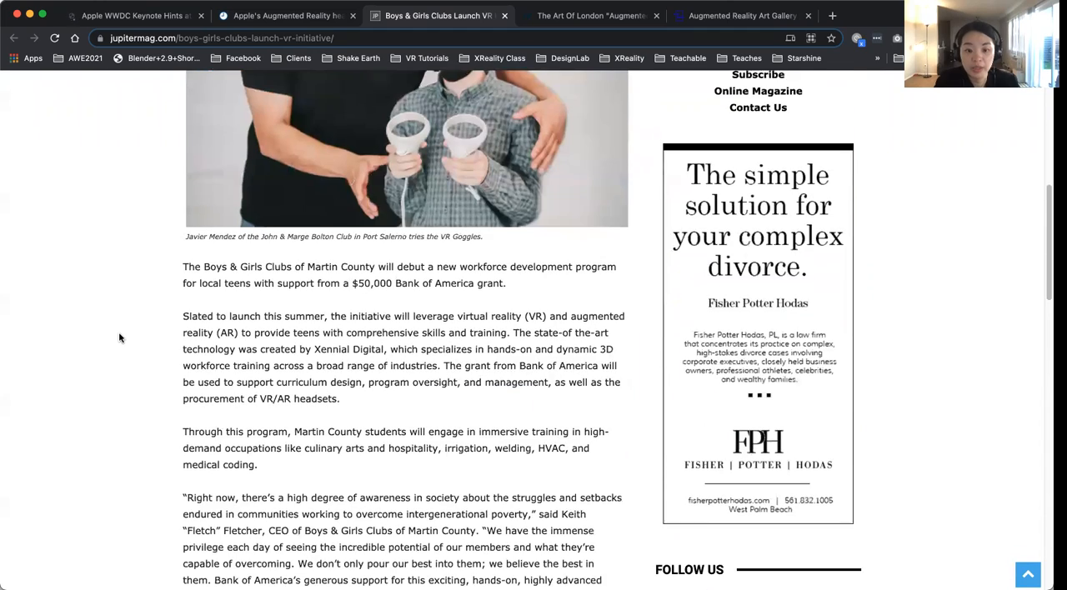
scroll("down", 3)
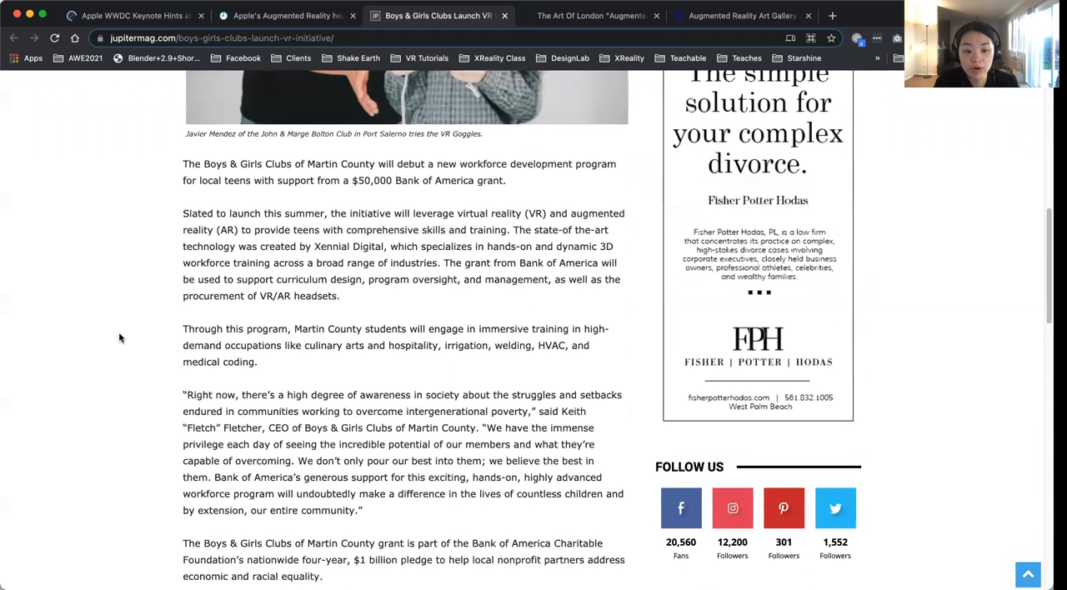
scroll("down", 3)
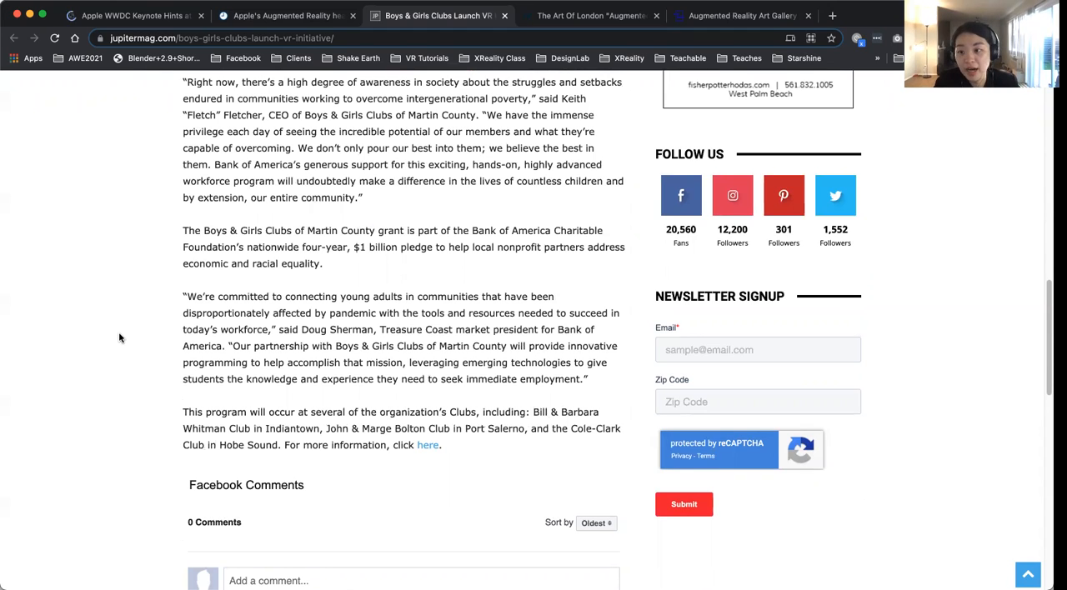
scroll("down", 3)
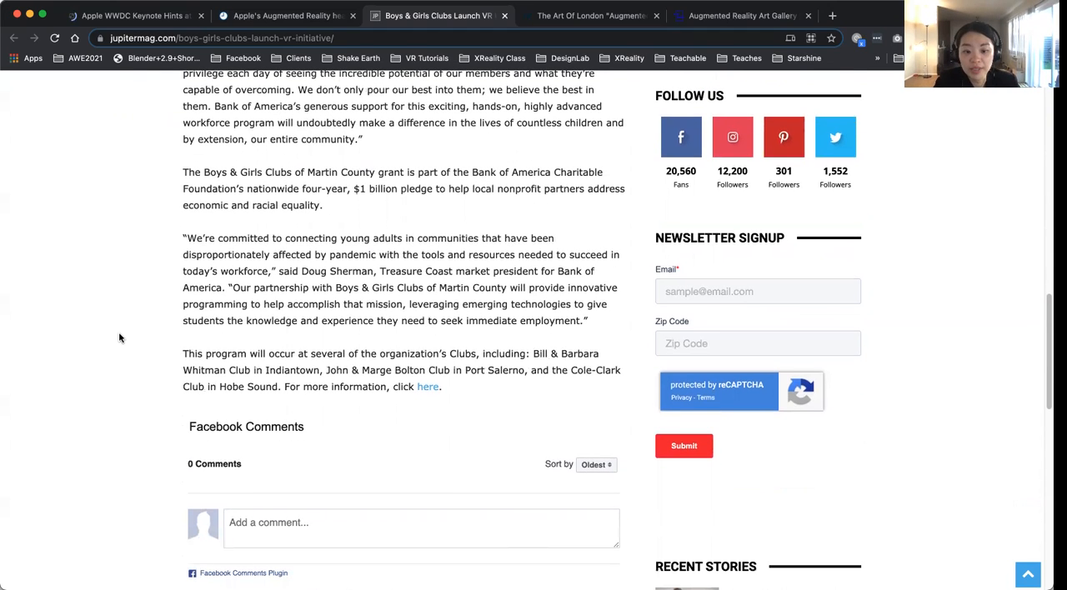
scroll("up", 3)
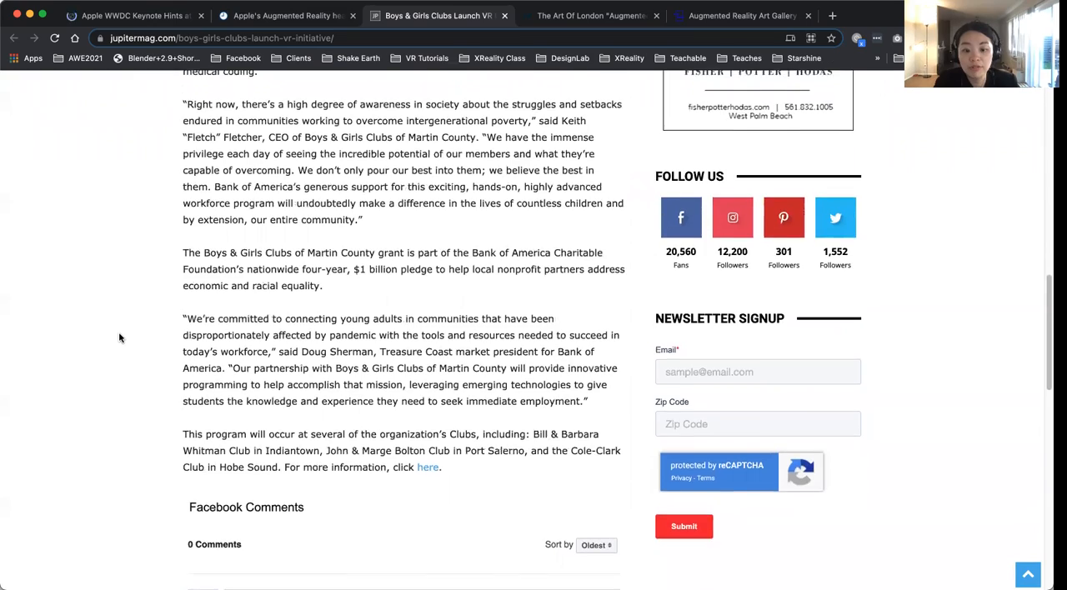
scroll("up", 3)
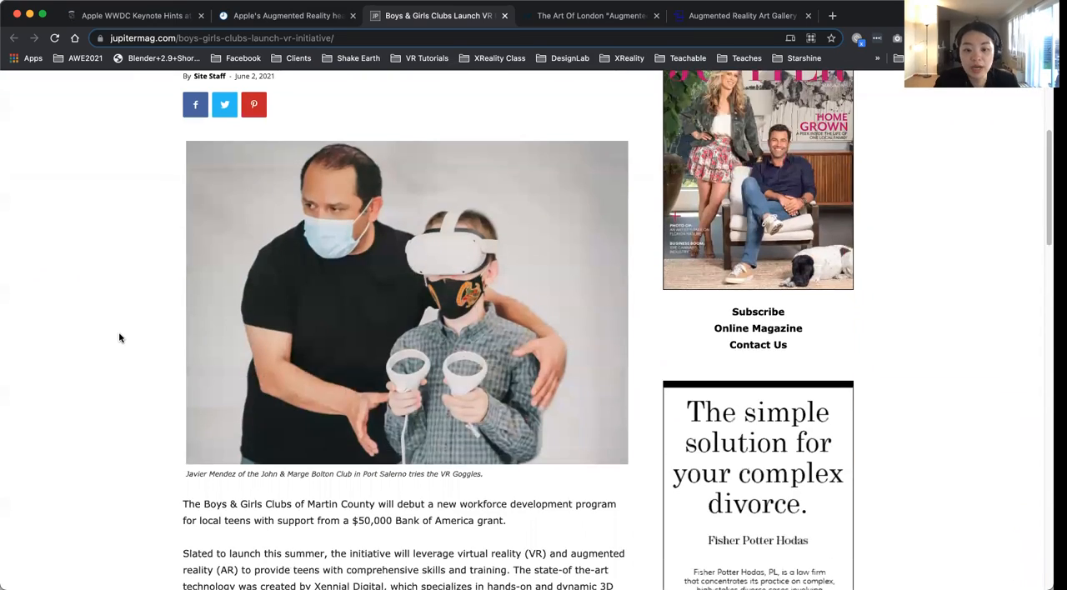
scroll("up", 3)
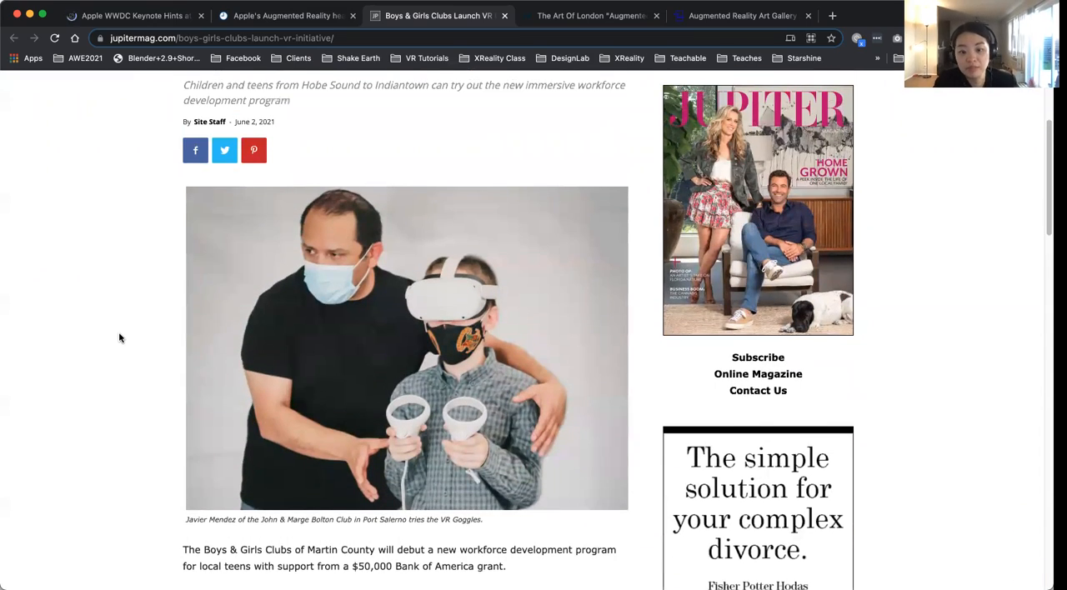
scroll("up", 3)
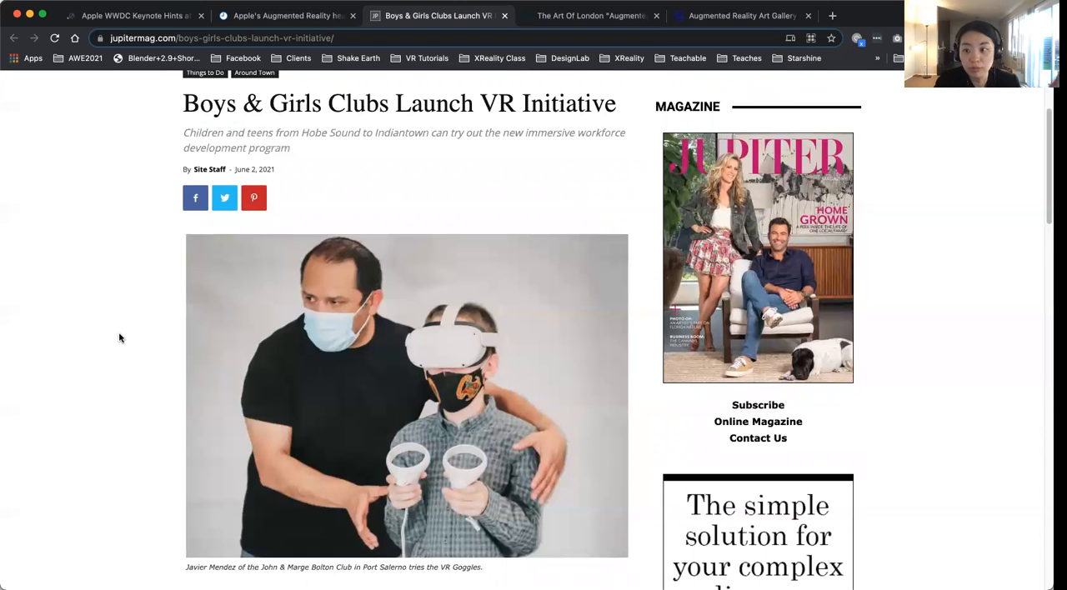
scroll("down", 3)
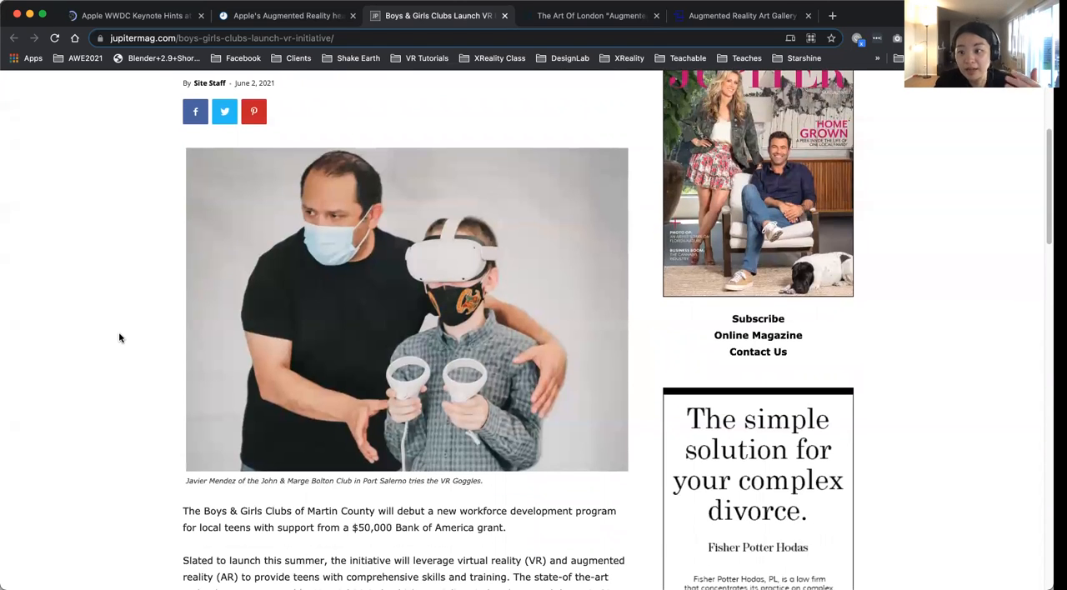
scroll("down", 3)
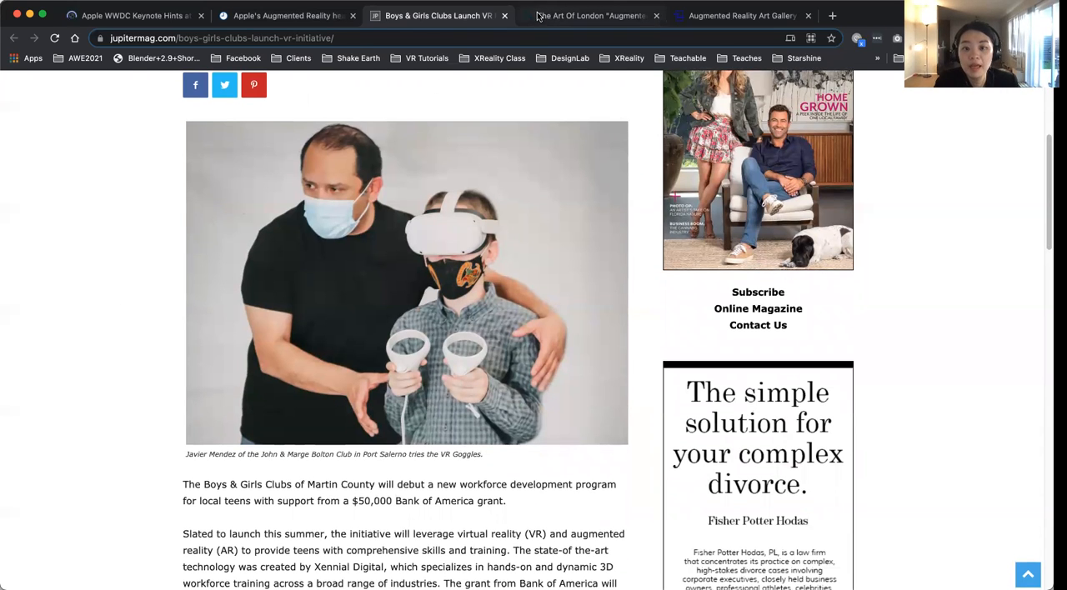
Switch to the ARPost Art of London tab and read to 'What Is The Augmented Gallery?'
left_click(589, 15)
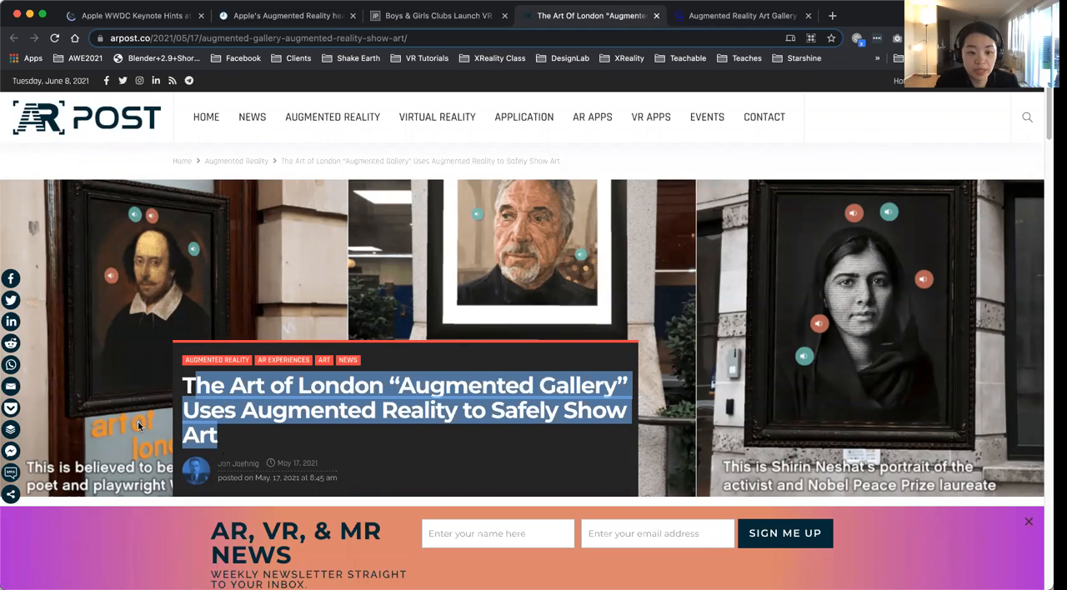
scroll("down", 3)
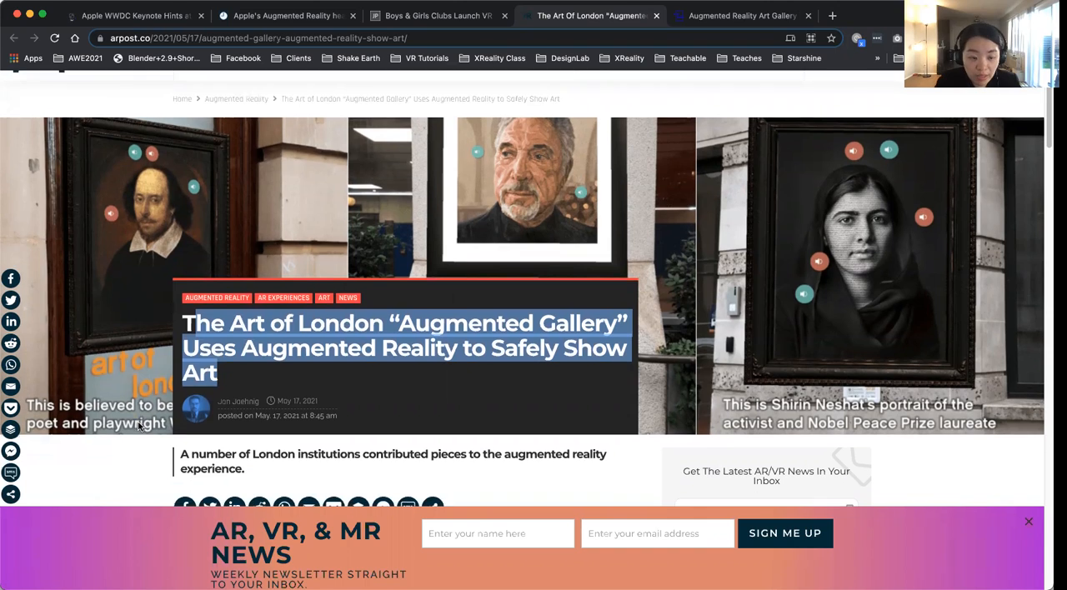
scroll("down", 3)
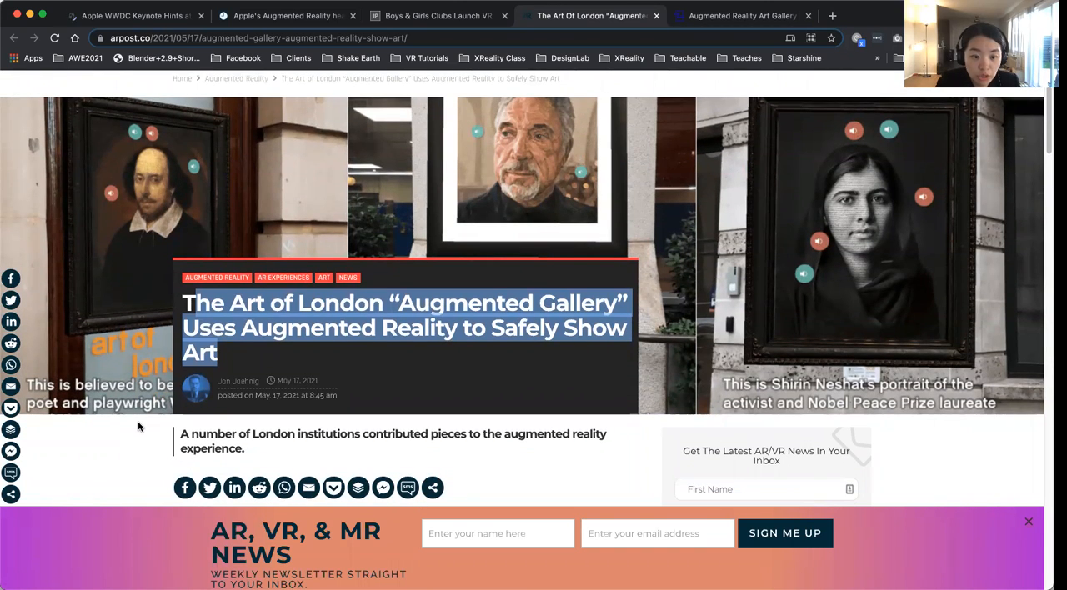
scroll("down", 3)
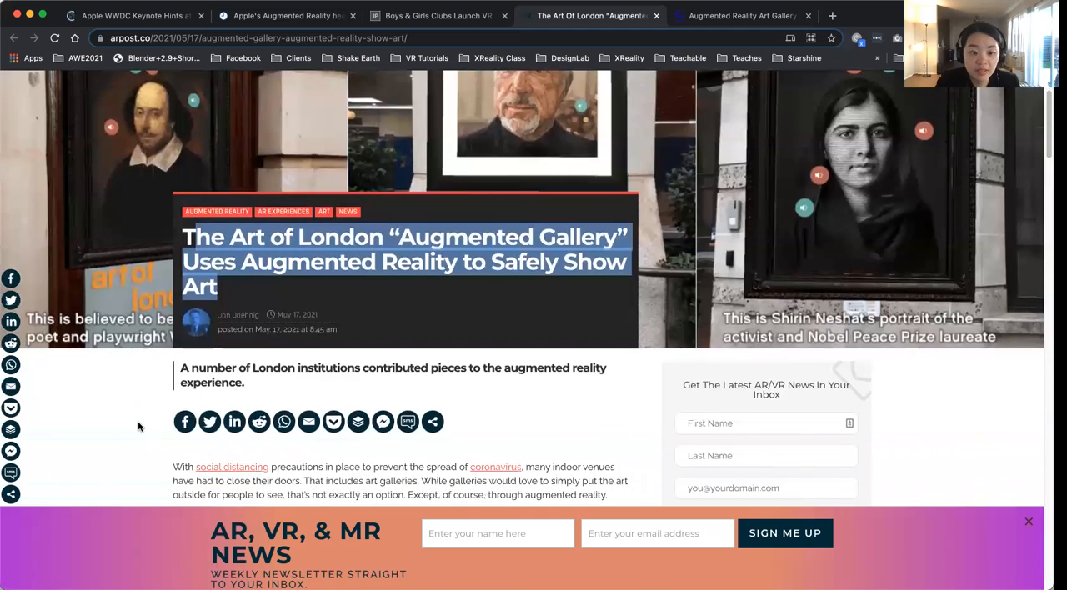
scroll("up", 3)
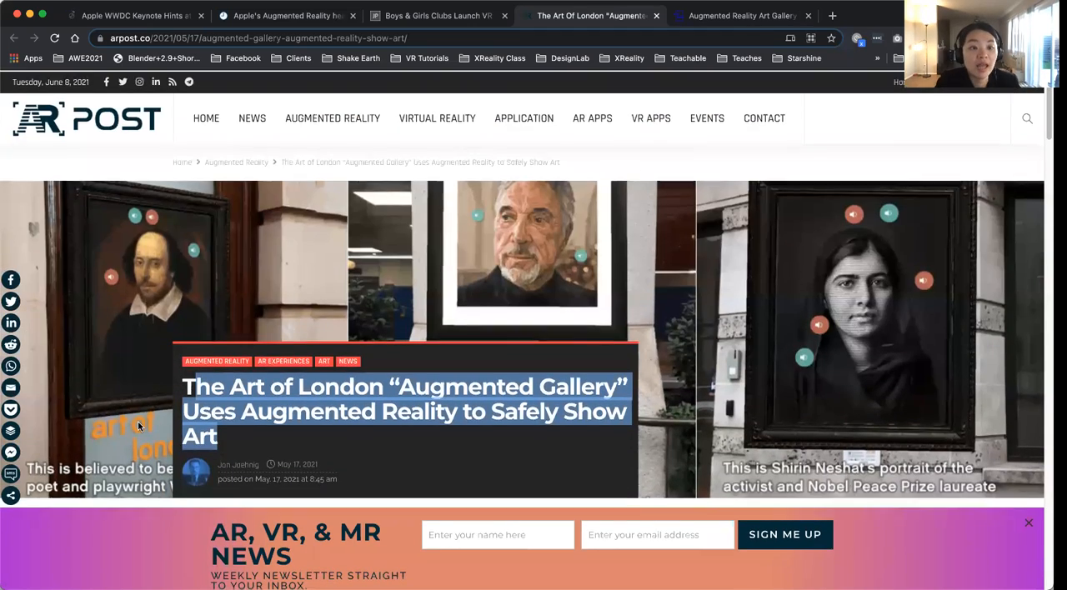
scroll("down", 3)
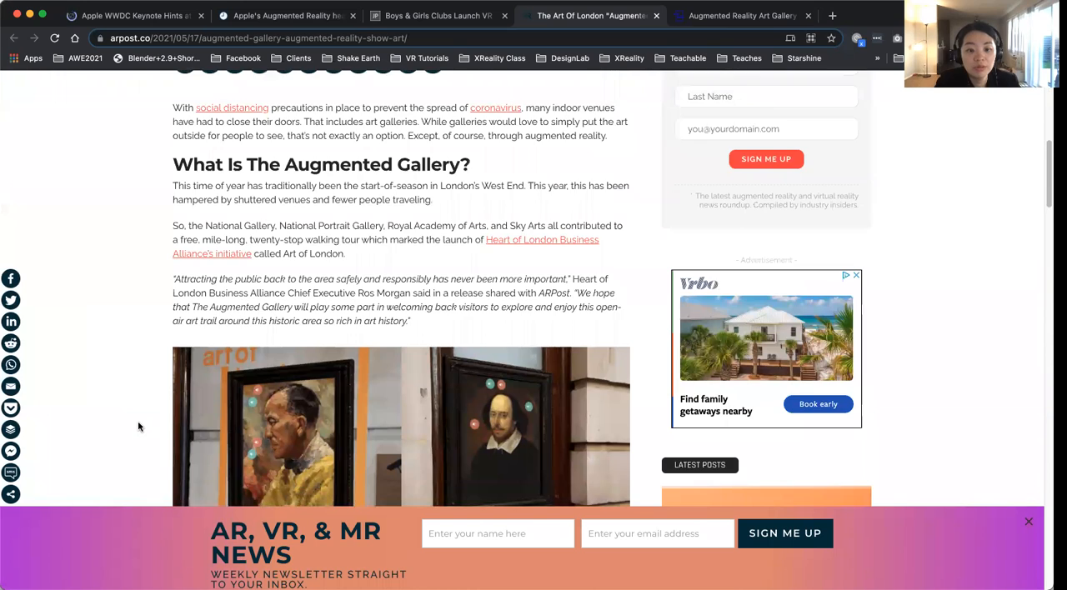
scroll("down", 3)
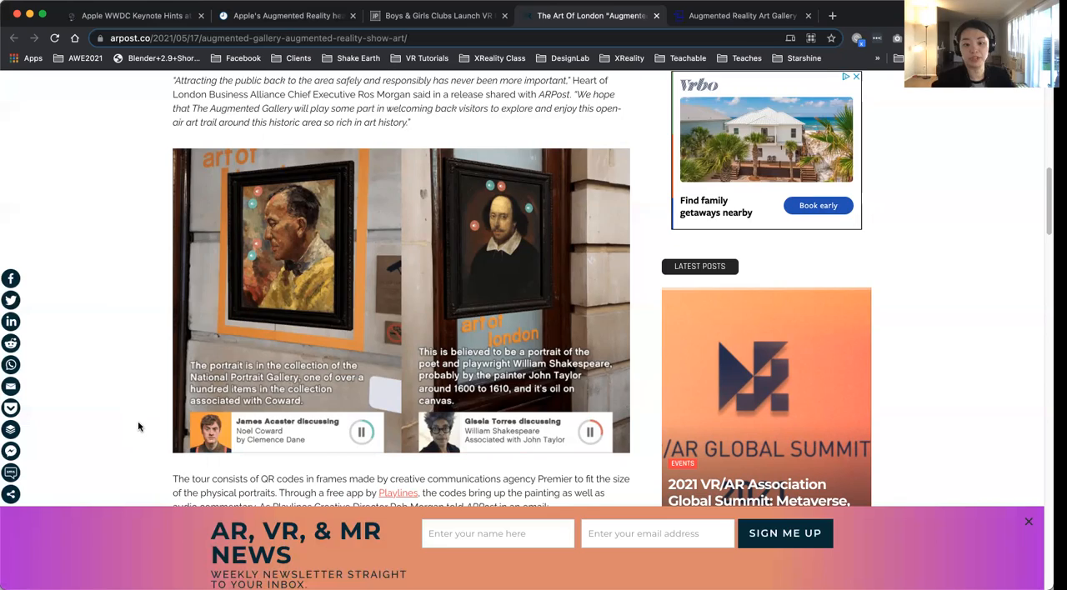
scroll("down", 3)
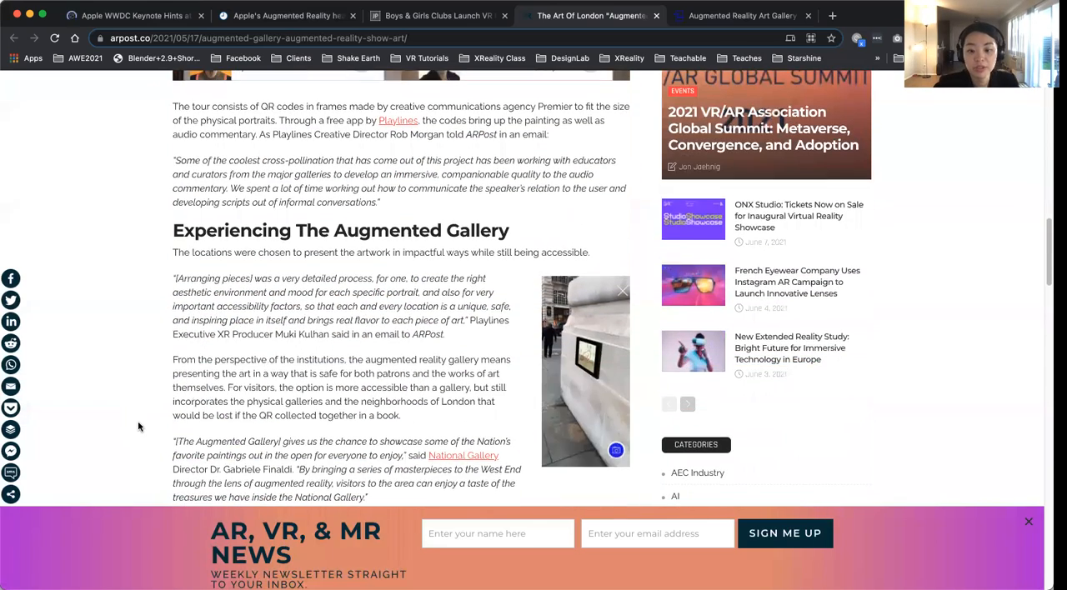
scroll("down", 3)
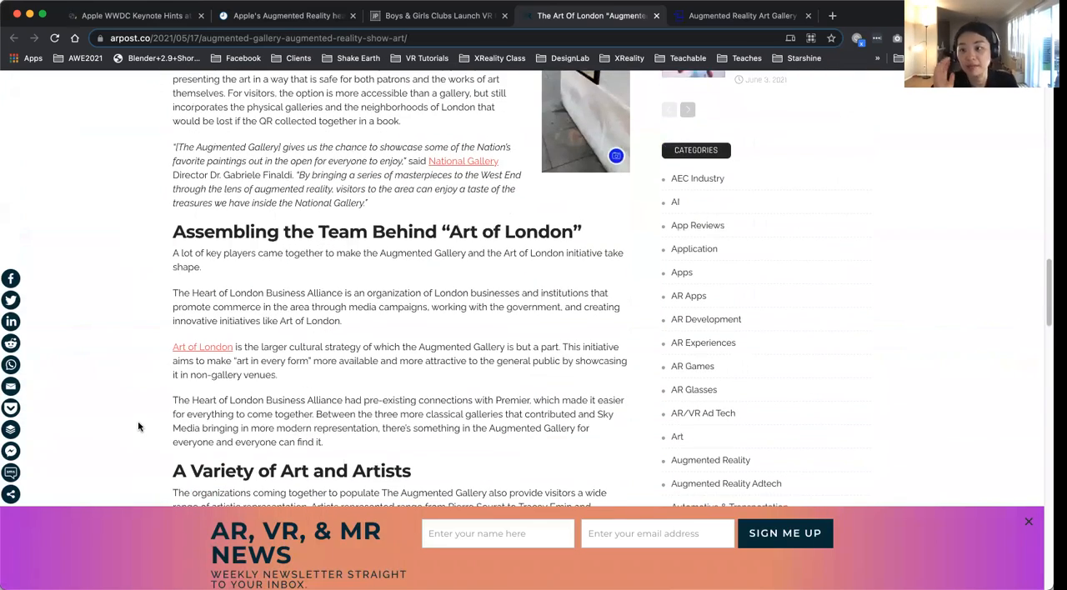